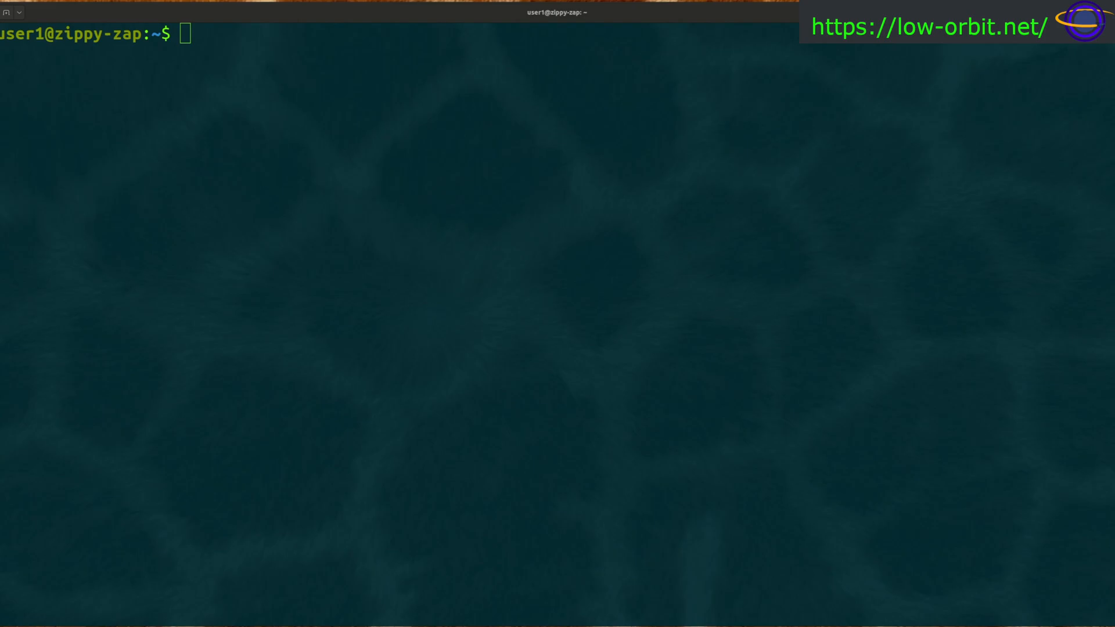
pyautogui.moveTo(343, 205)
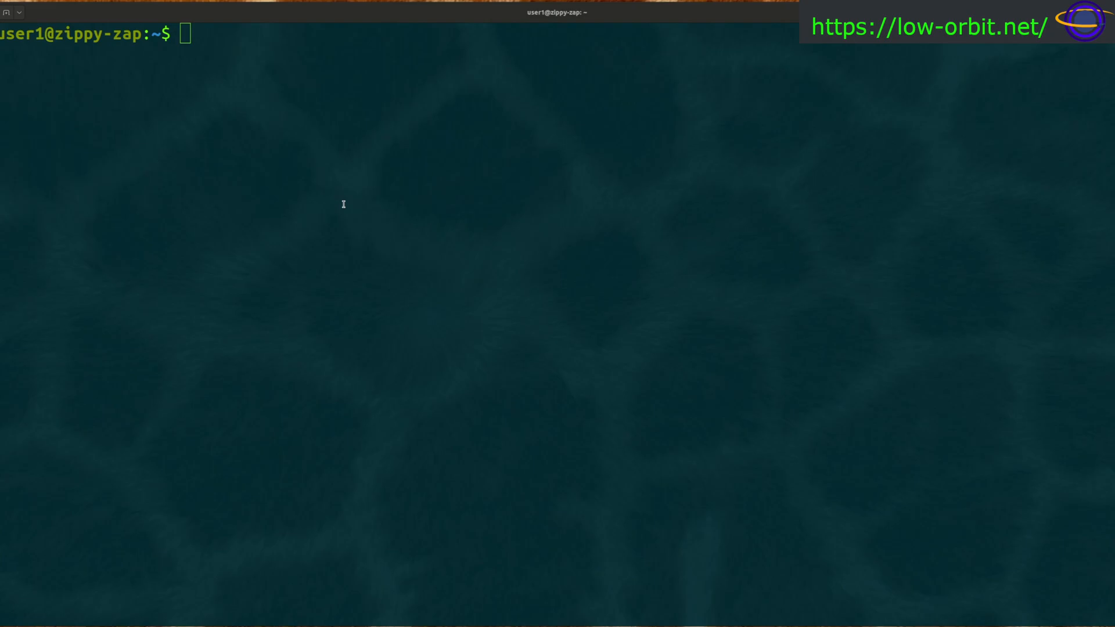
pyautogui.moveTo(332, 212)
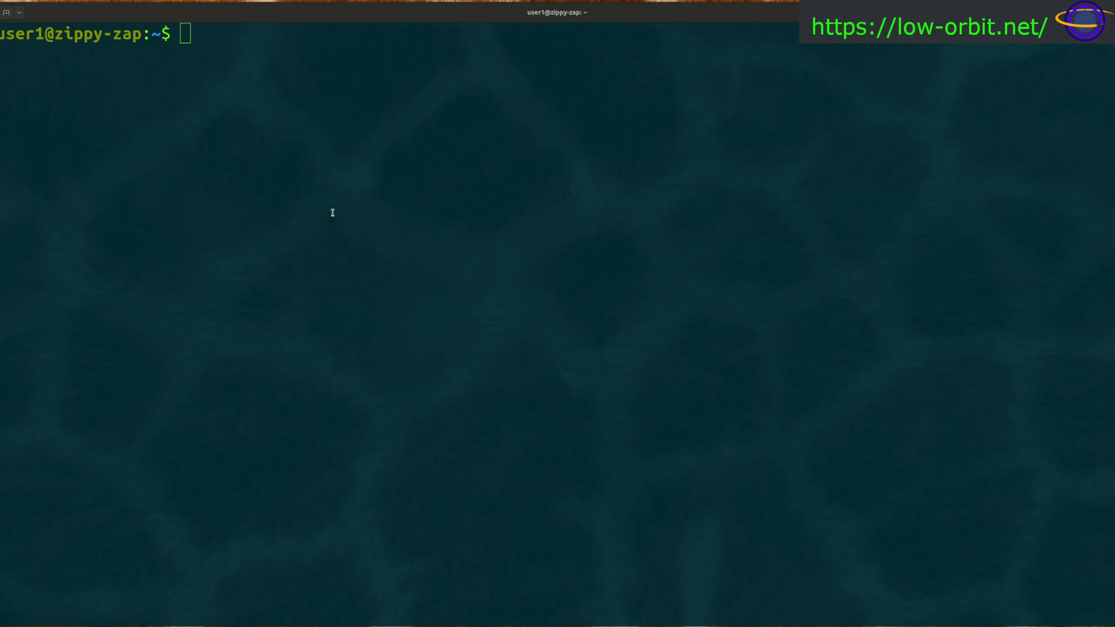
pyautogui.moveTo(66, 327)
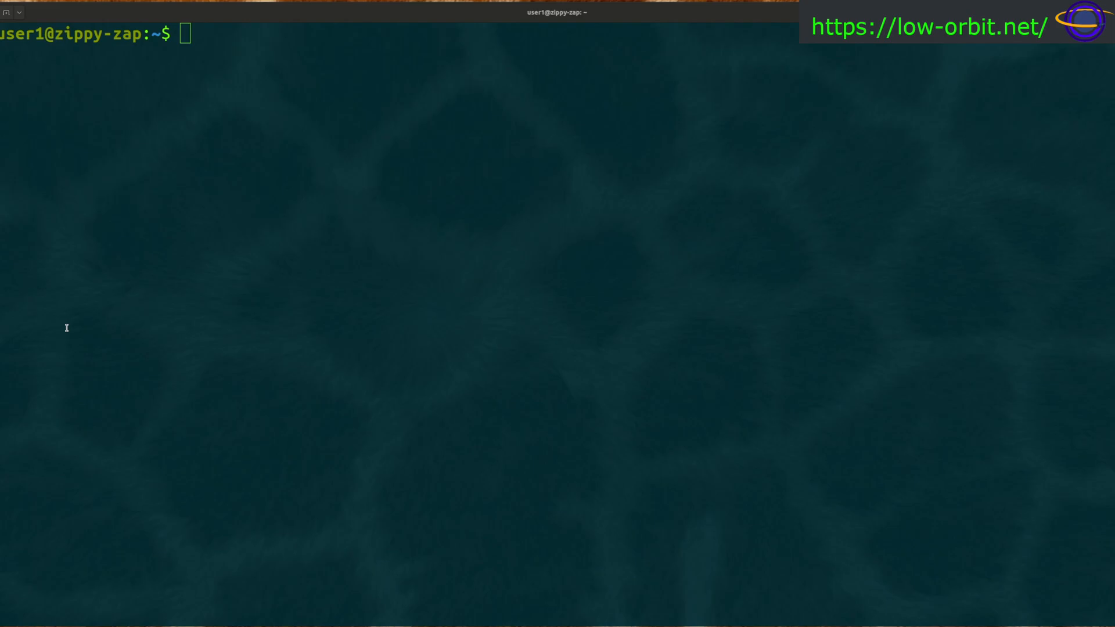
pyautogui.moveTo(596, 235)
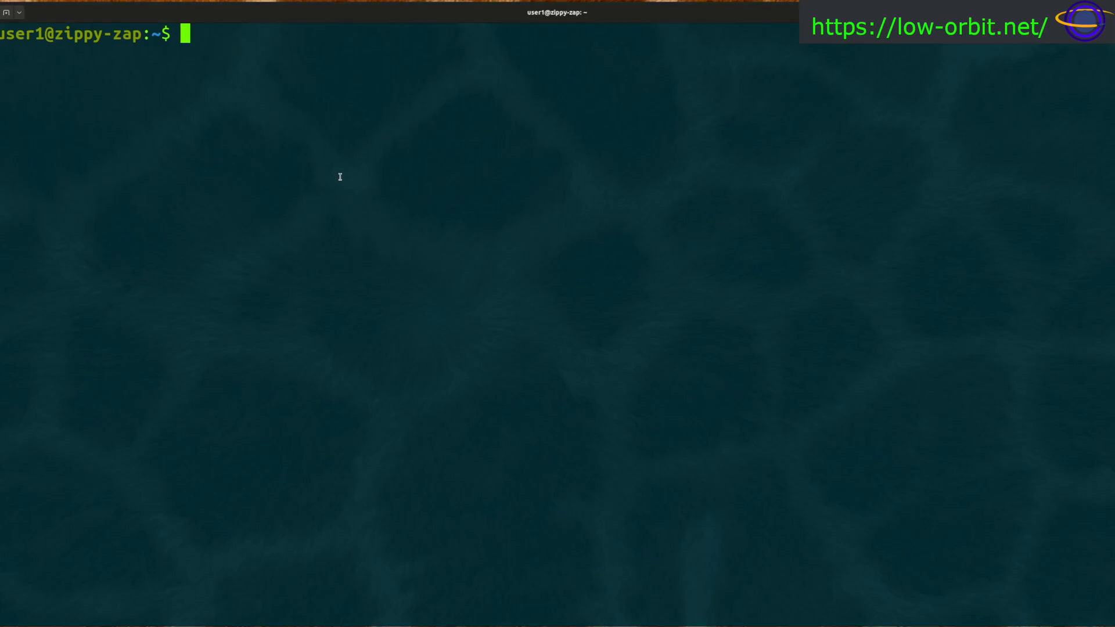
# - Run whois and whois google.com, get 'command not found', and start typing sudo apt update
pyautogui.write('whois')
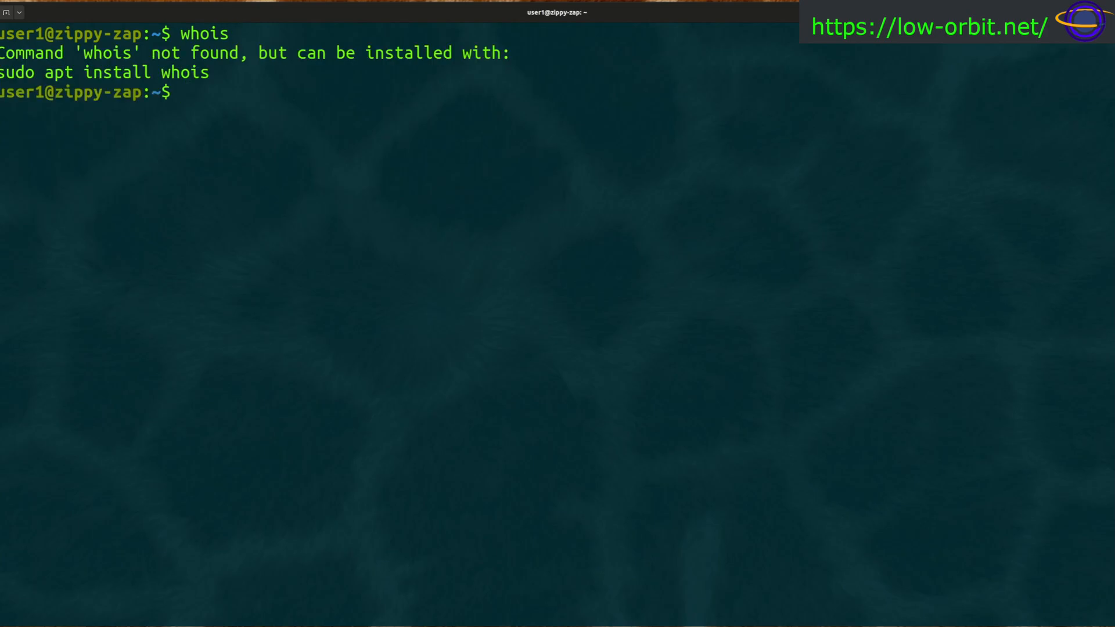
pyautogui.write('whois')
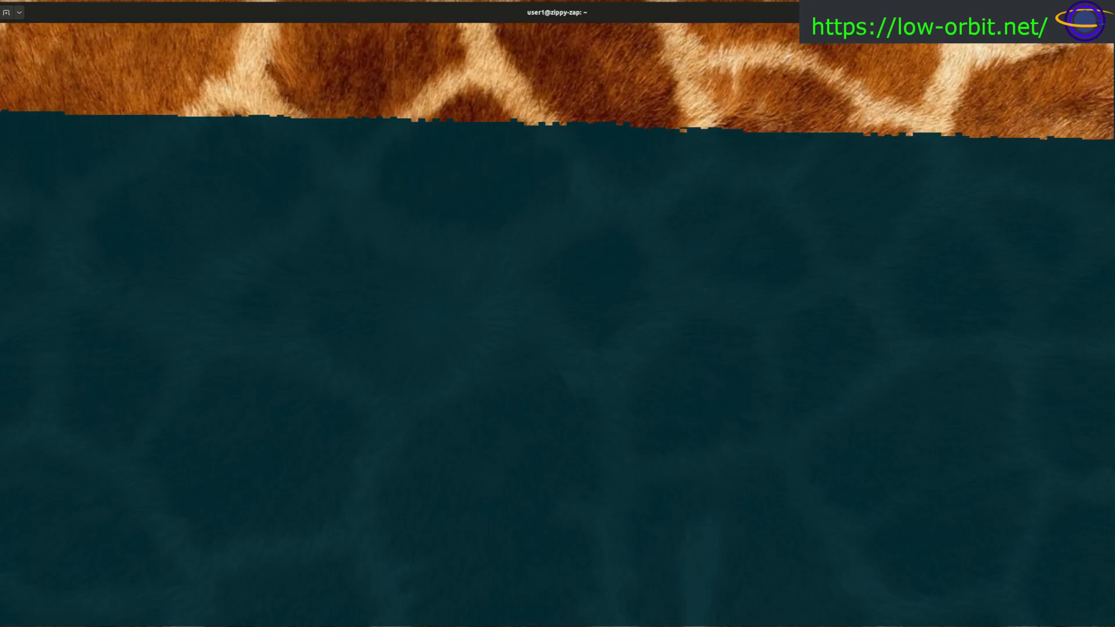
pyautogui.write('whois goolgle.cionm')
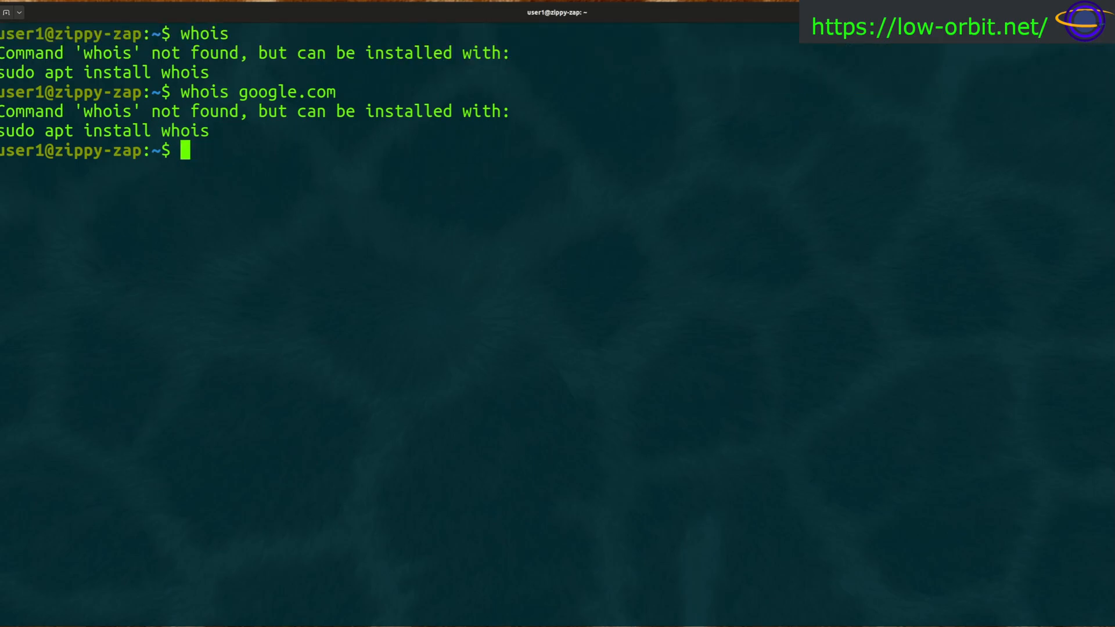
pyautogui.write('sudo apt update')
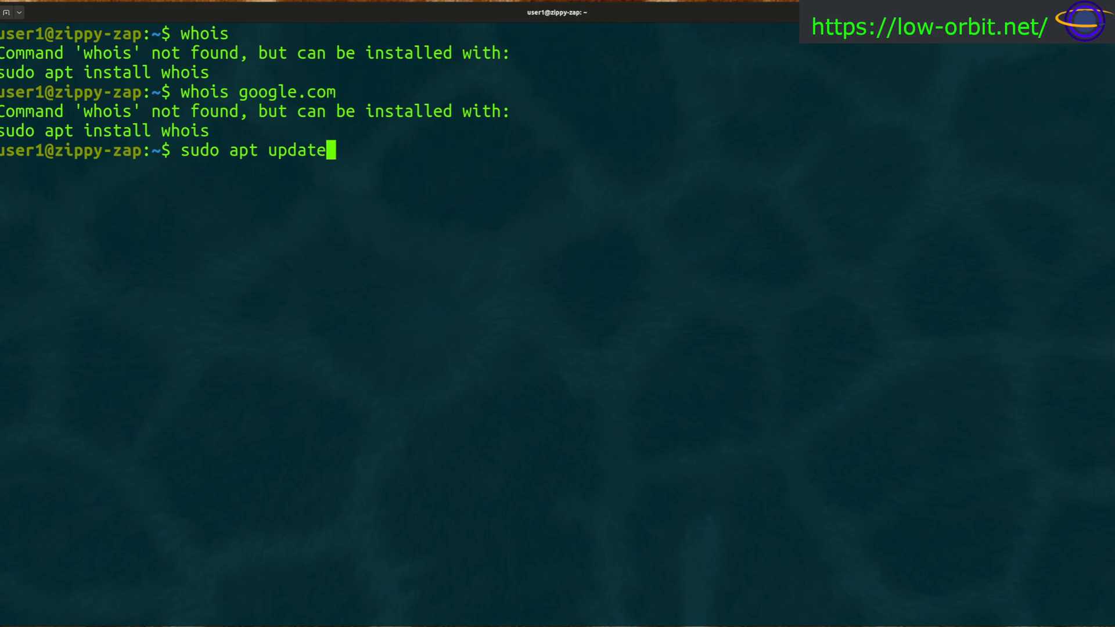
# - Change the command to sudo apt install whois and install whois 5.5.13
pyautogui.press('BackSpace')
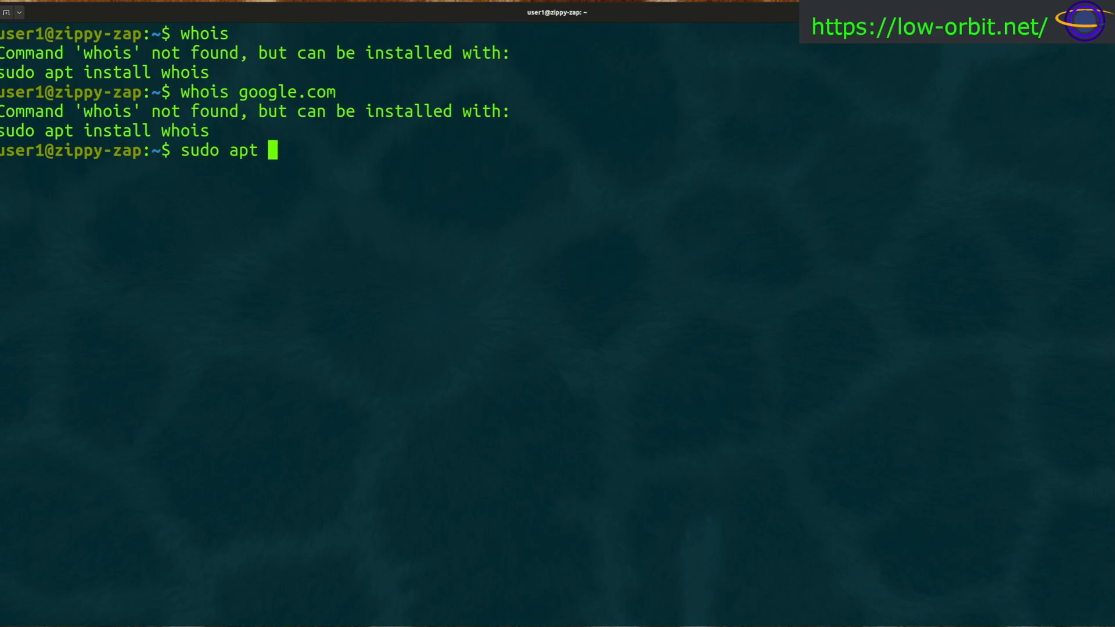
pyautogui.write('install')
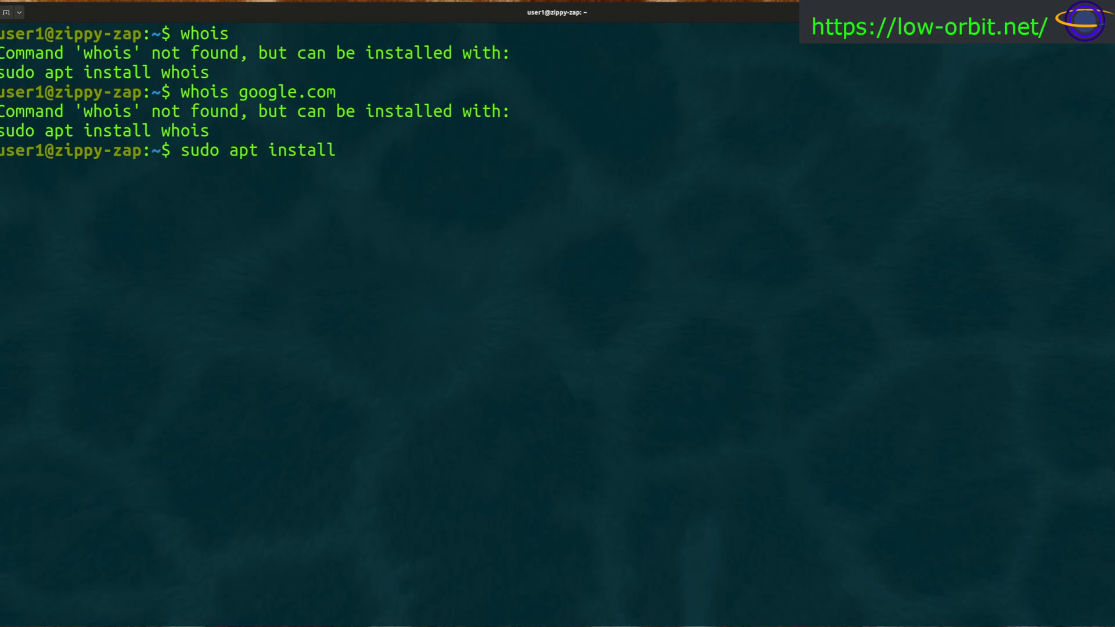
pyautogui.write('whois')
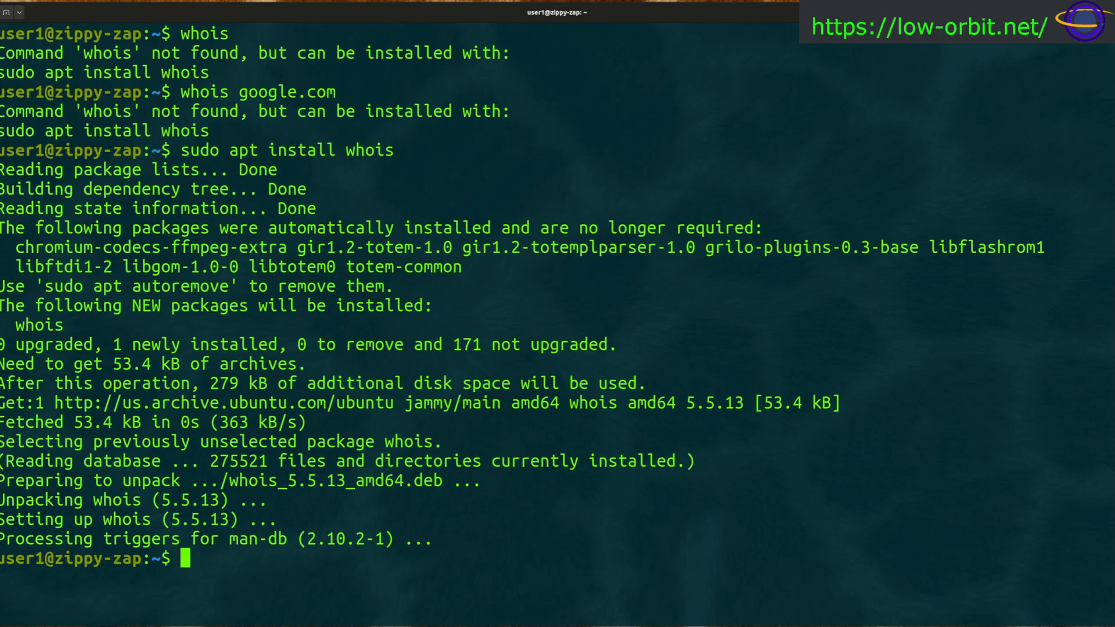
# - Print the whois usage summary and scroll through its option flags
pyautogui.write('whois --help')
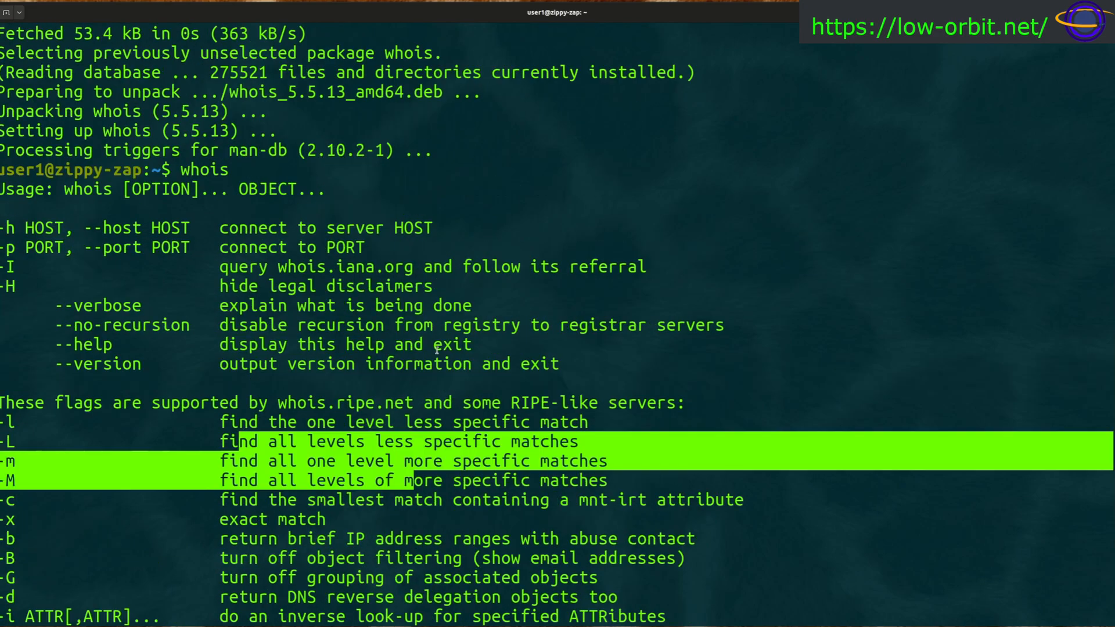
pyautogui.moveTo(184, 272)
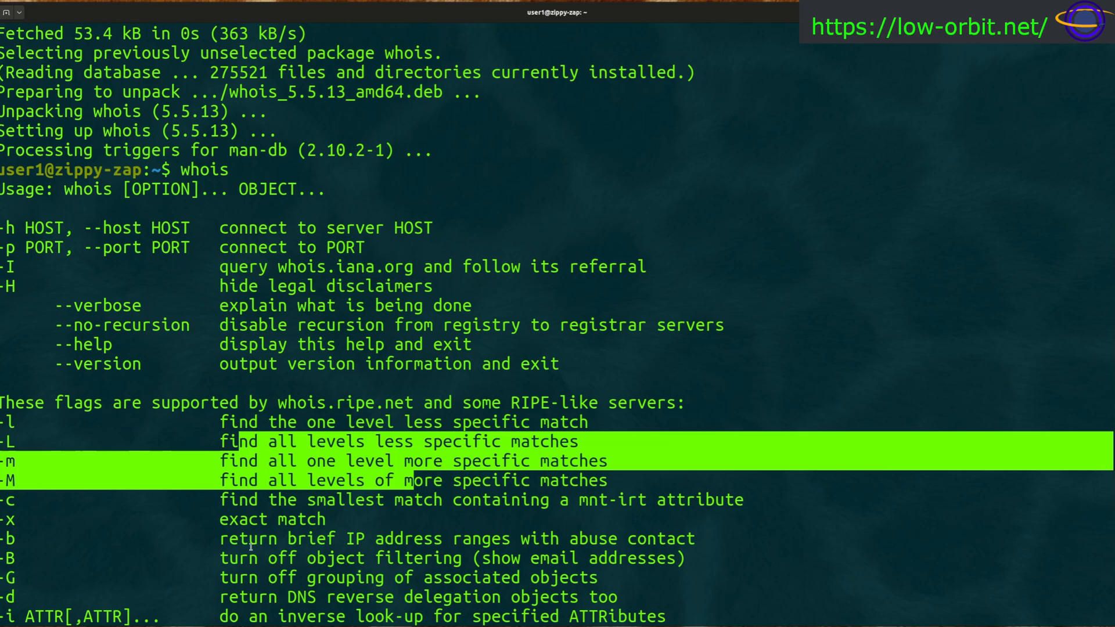
pyautogui.scroll(-3)
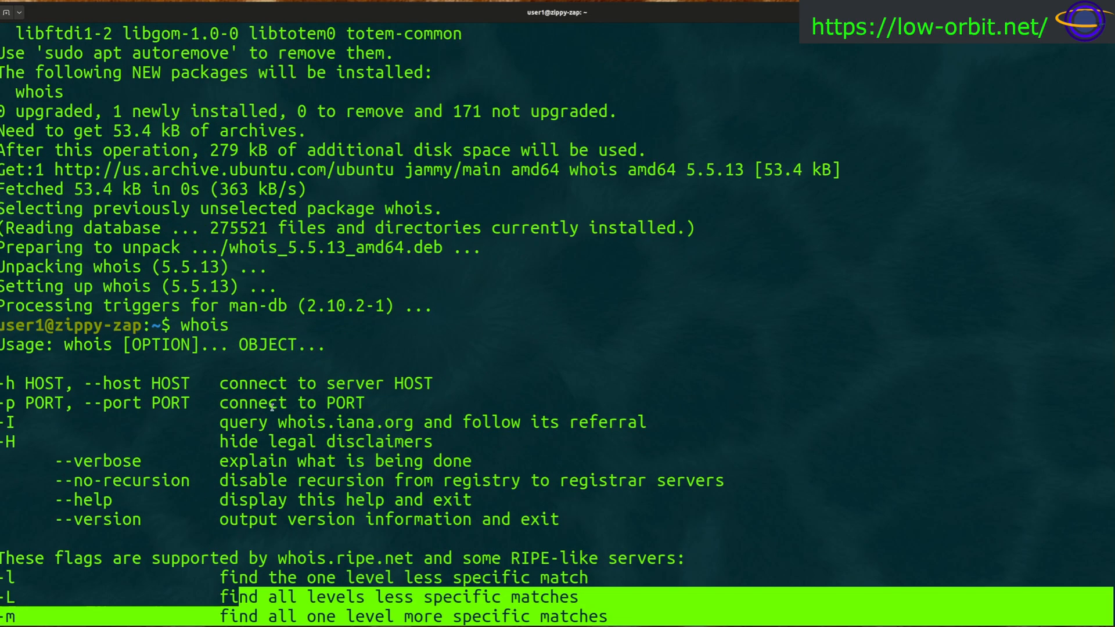
pyautogui.scroll(-3)
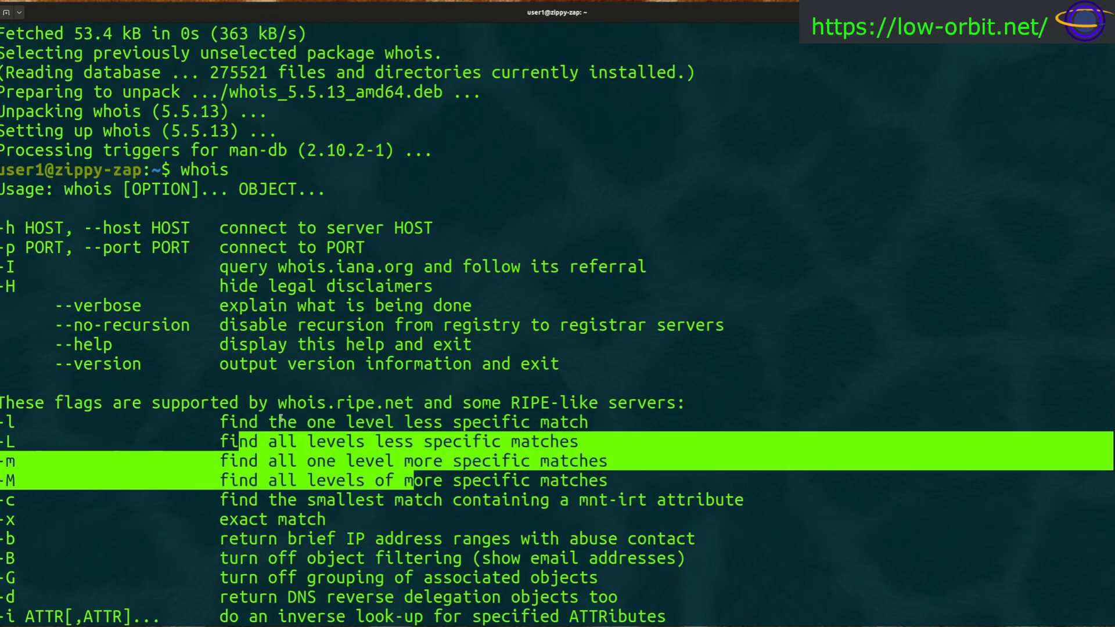
pyautogui.scroll(-3)
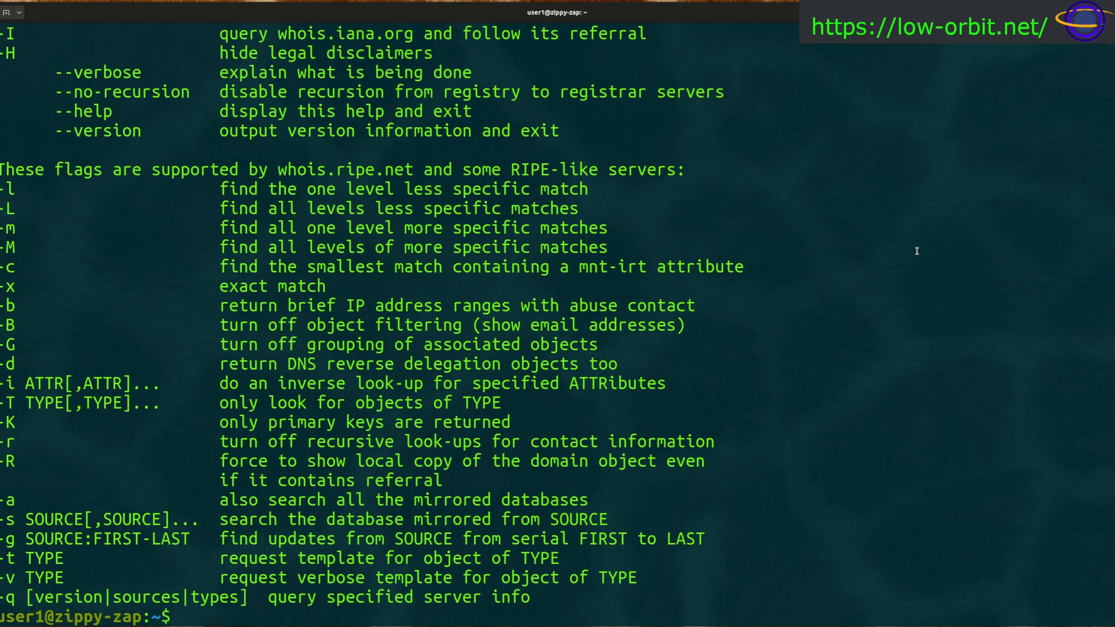
pyautogui.write('whois')
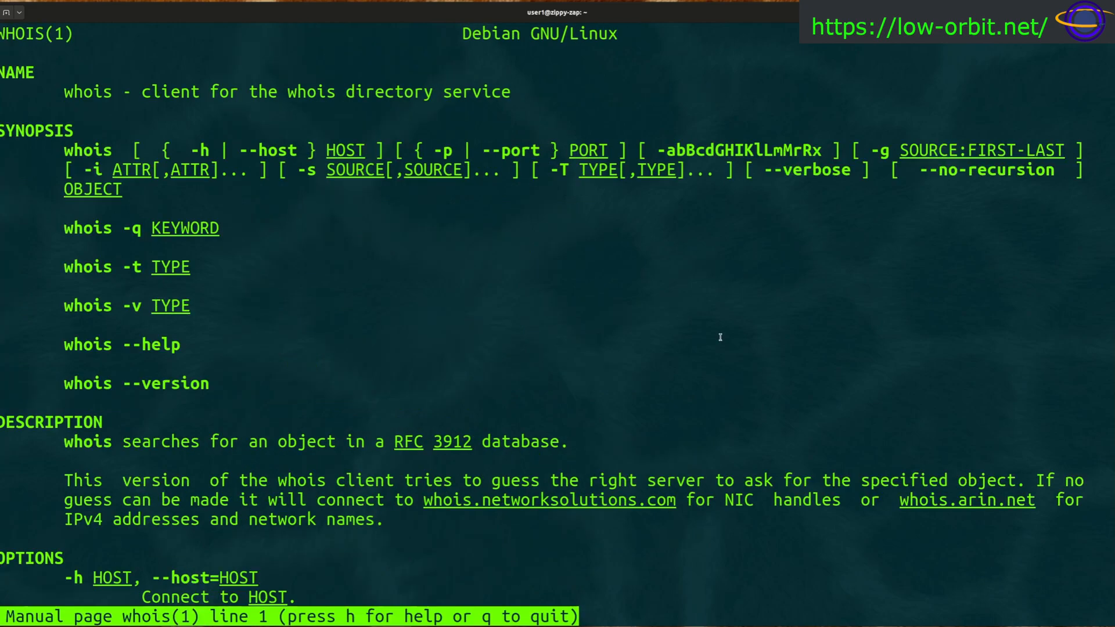
pyautogui.scroll(-3)
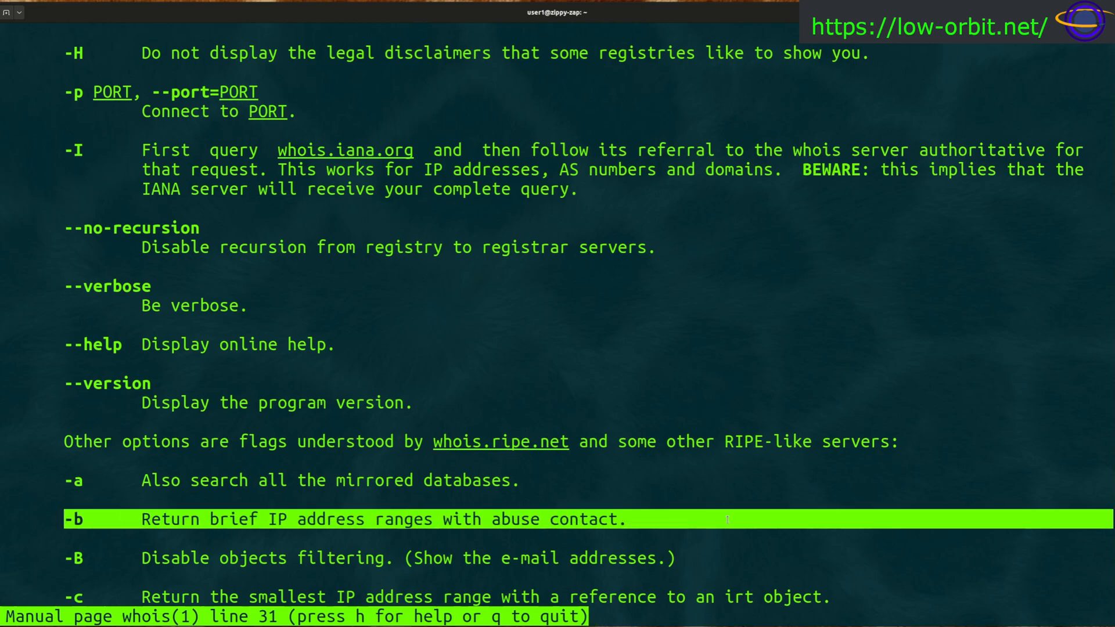
pyautogui.scroll(-3)
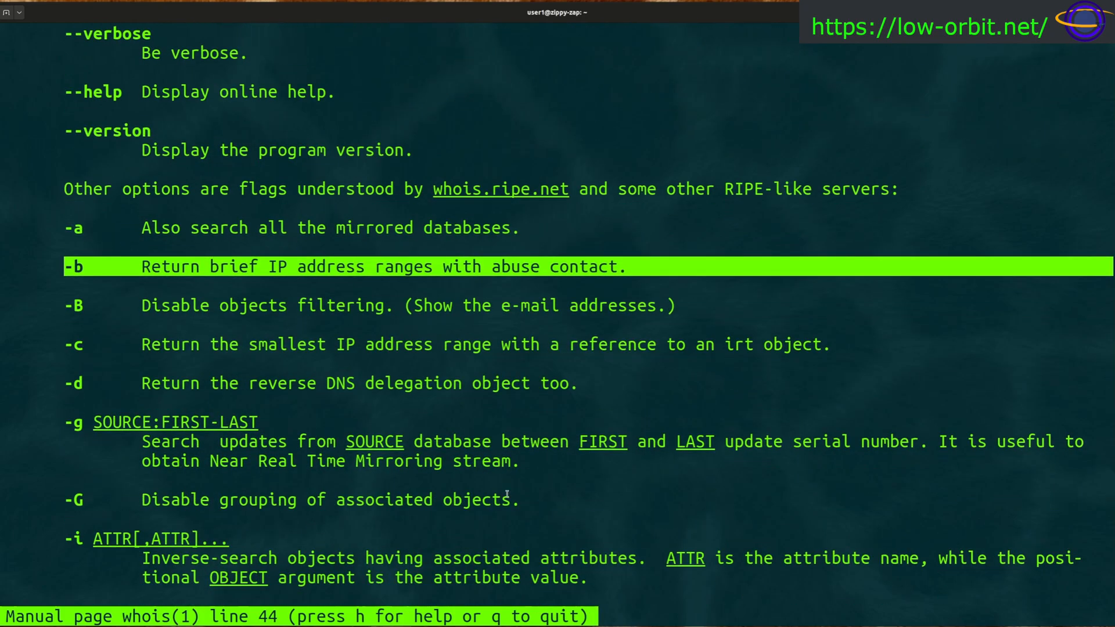
pyautogui.scroll(-3)
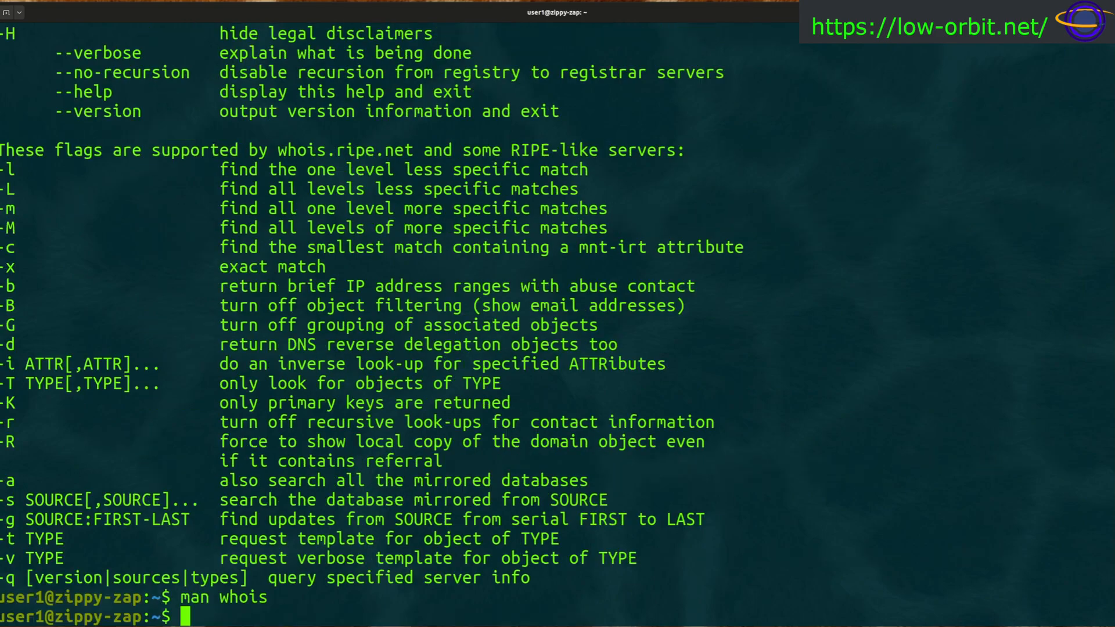
# - Clear the screen and run whois google.com to show MarkMonitor's registration notice
pyautogui.write('clear')
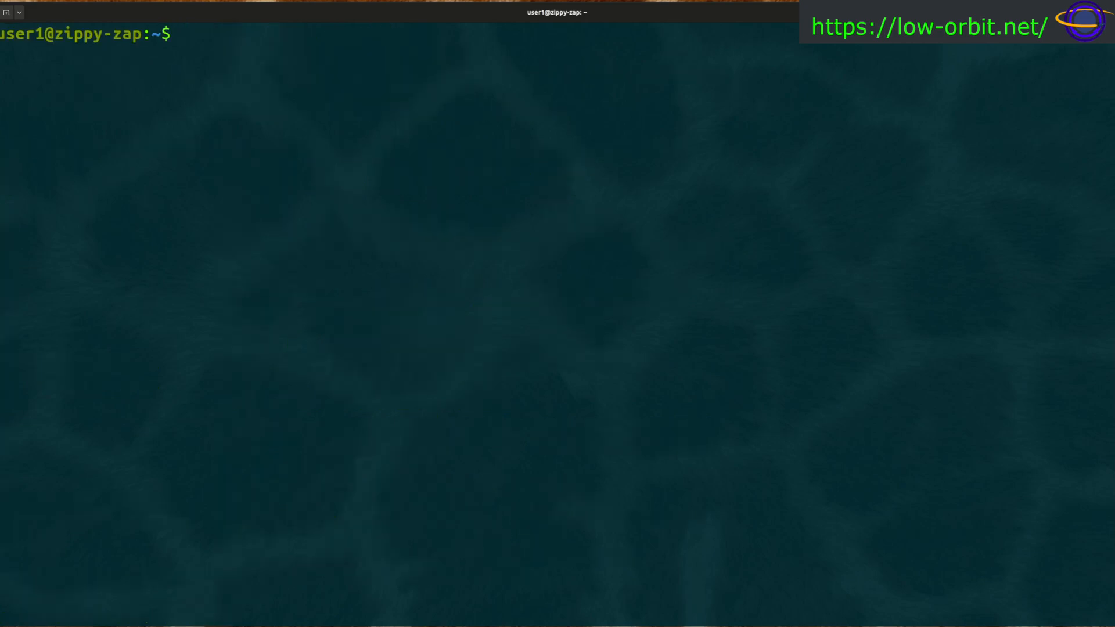
pyautogui.write('whois')
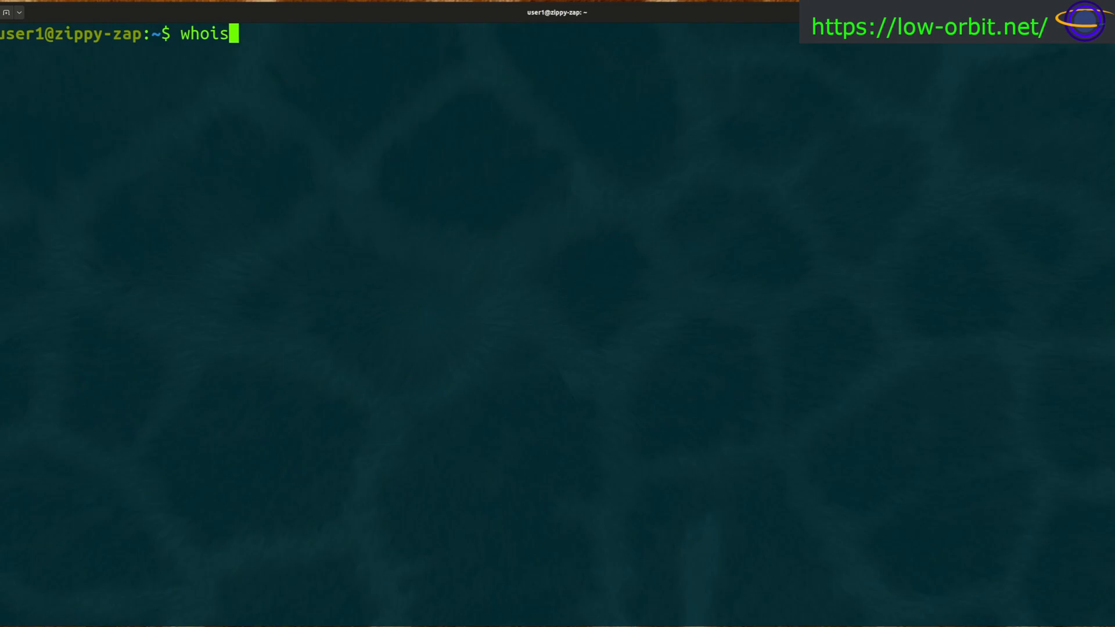
pyautogui.write('goo')
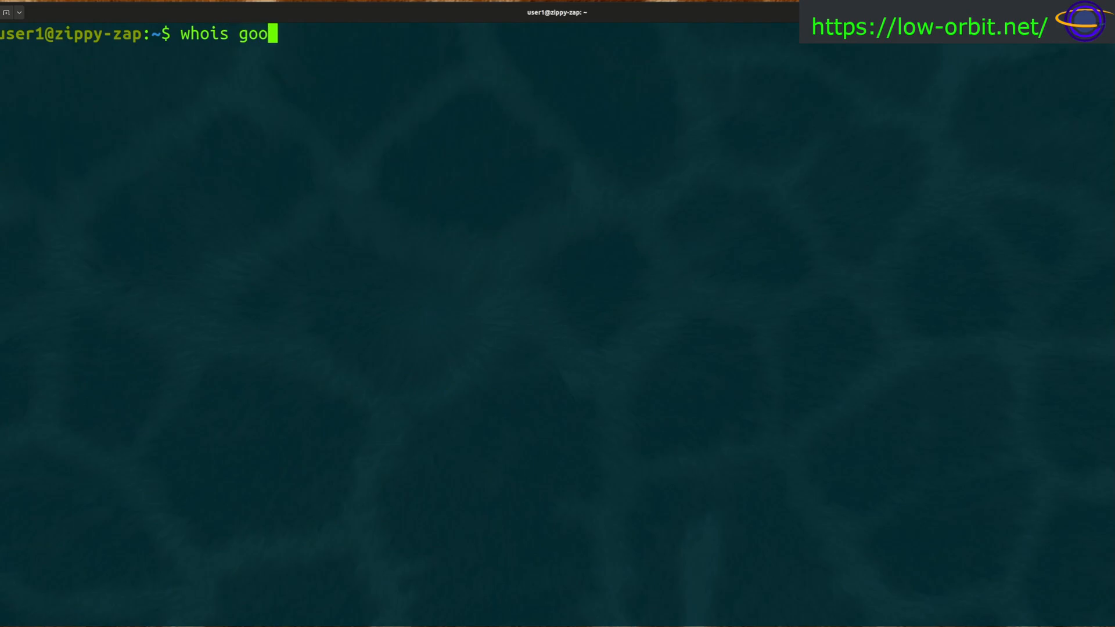
pyautogui.write('gle.com')
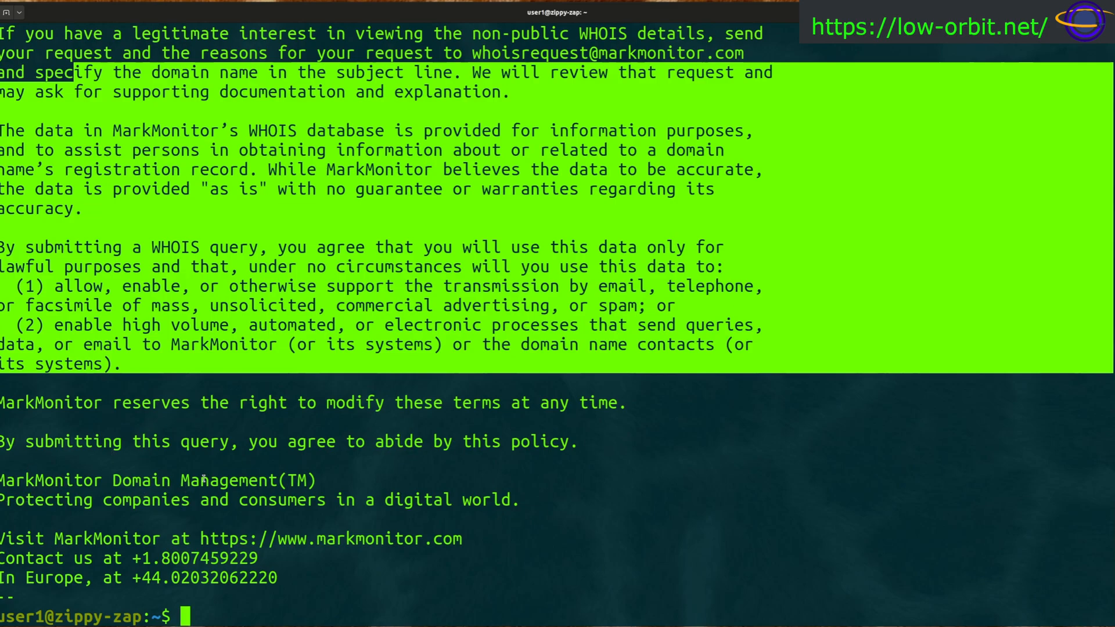
# - Scroll the google.com record and highlight the domain name and registrar lines
pyautogui.write('+')
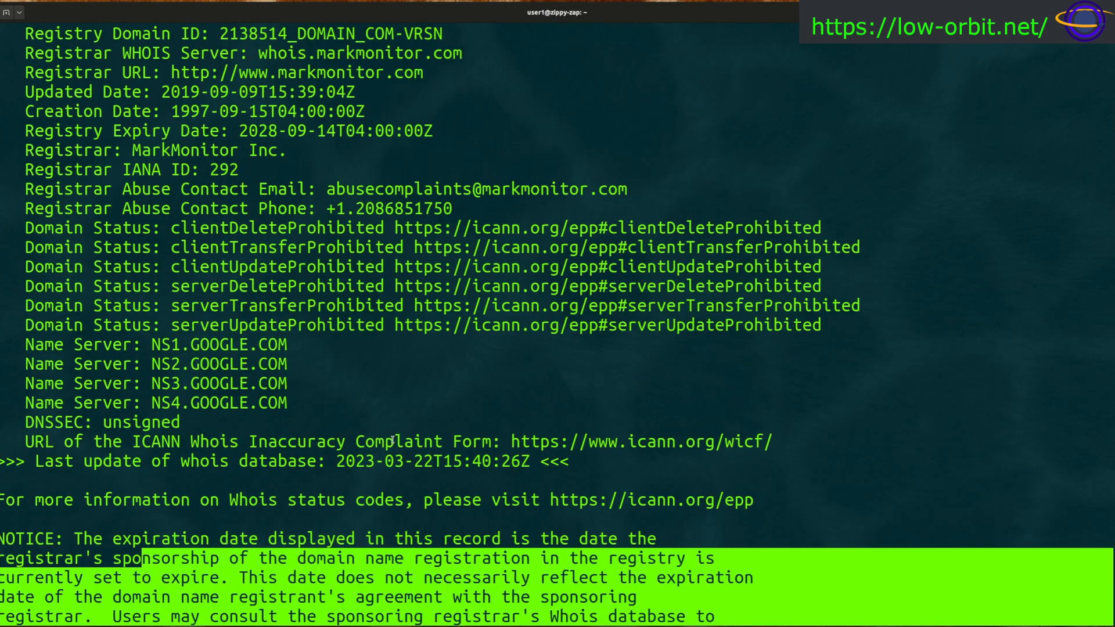
pyautogui.scroll(-3)
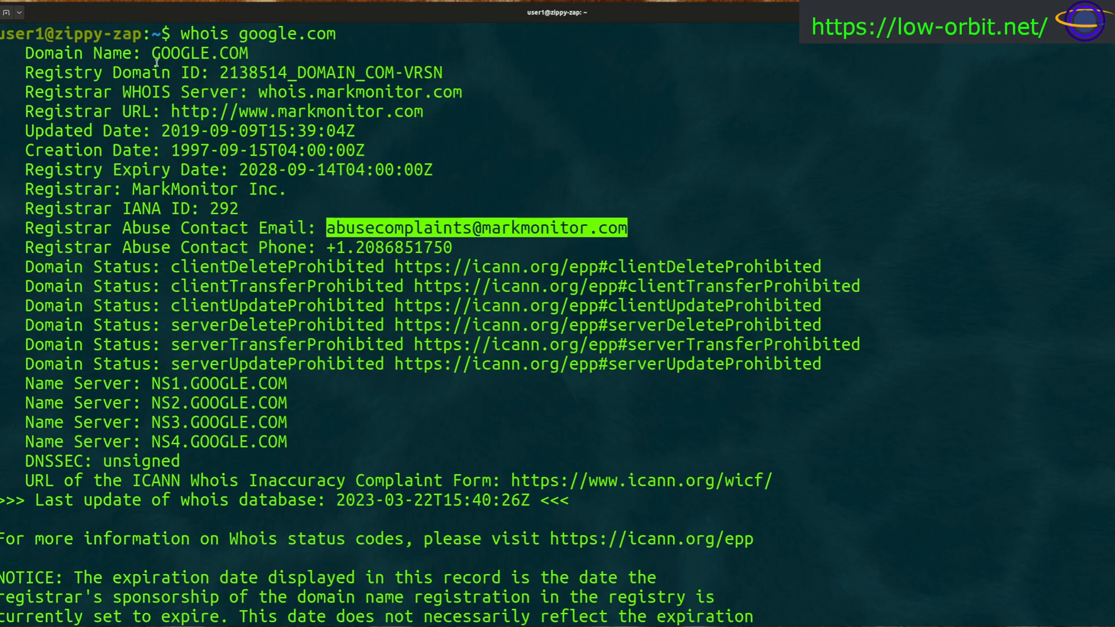
pyautogui.moveTo(70, 94)
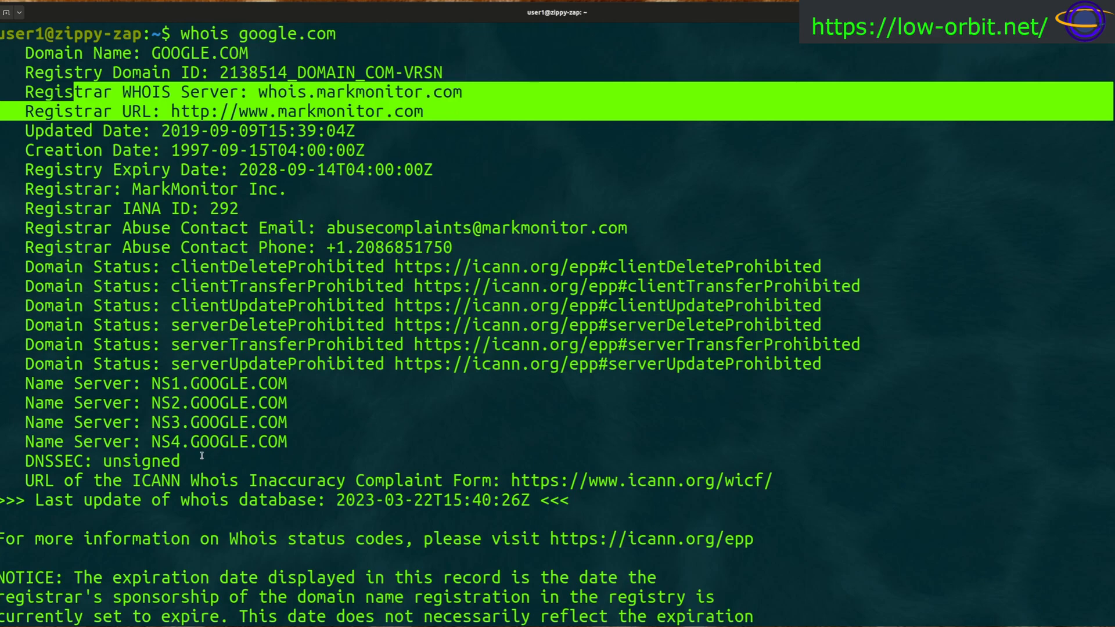
pyautogui.moveTo(25, 380)
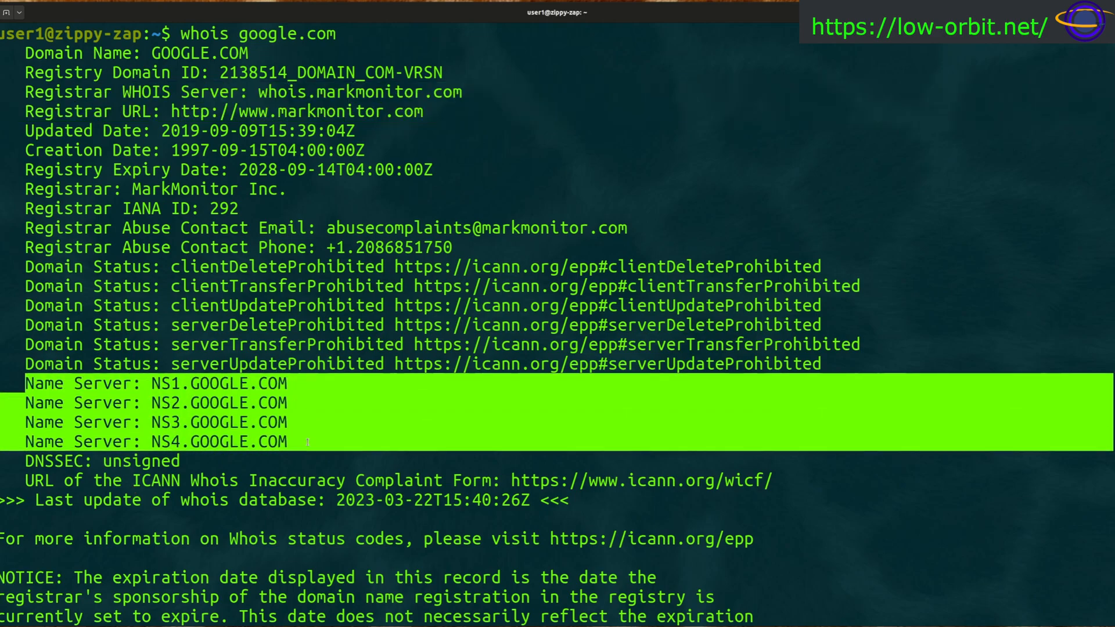
pyautogui.scroll(-3)
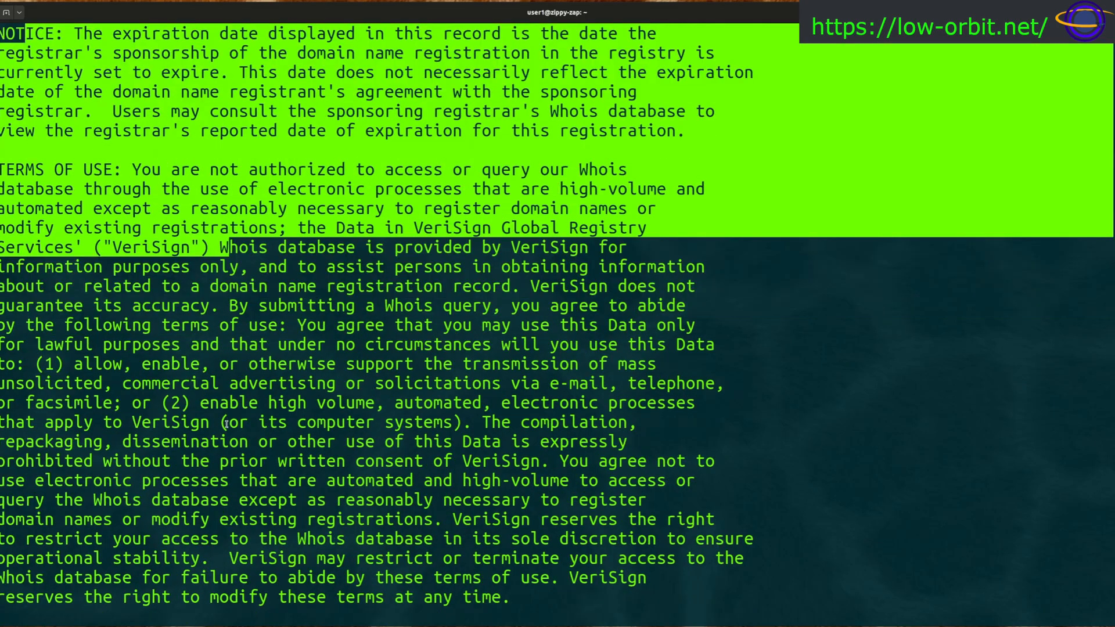
pyautogui.scroll(-3)
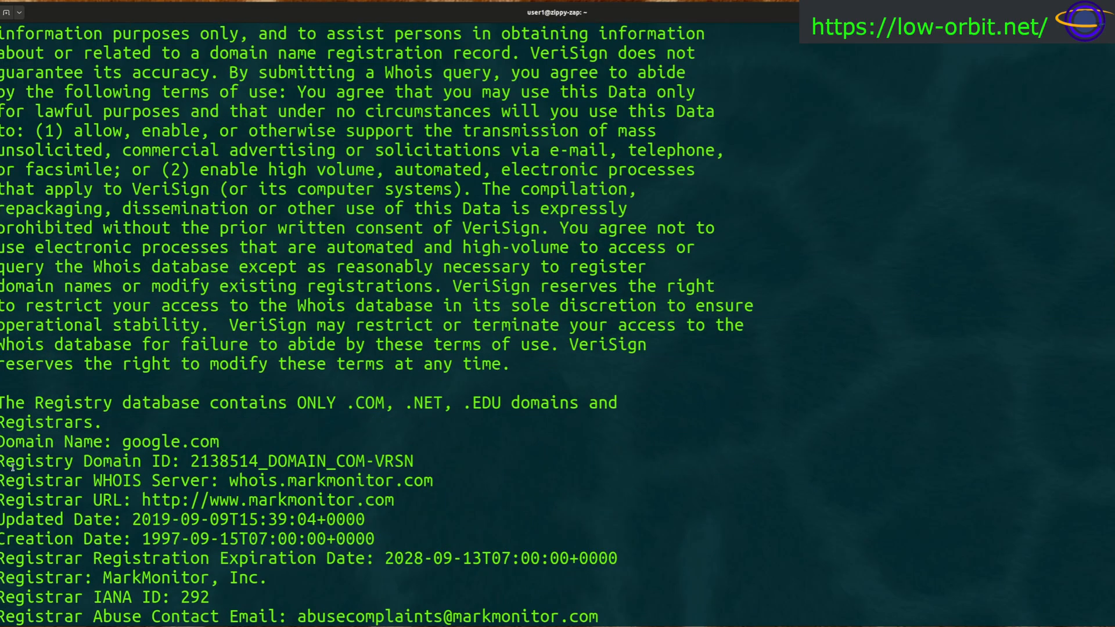
pyautogui.moveTo(39, 441); pyautogui.dragTo(259, 499)
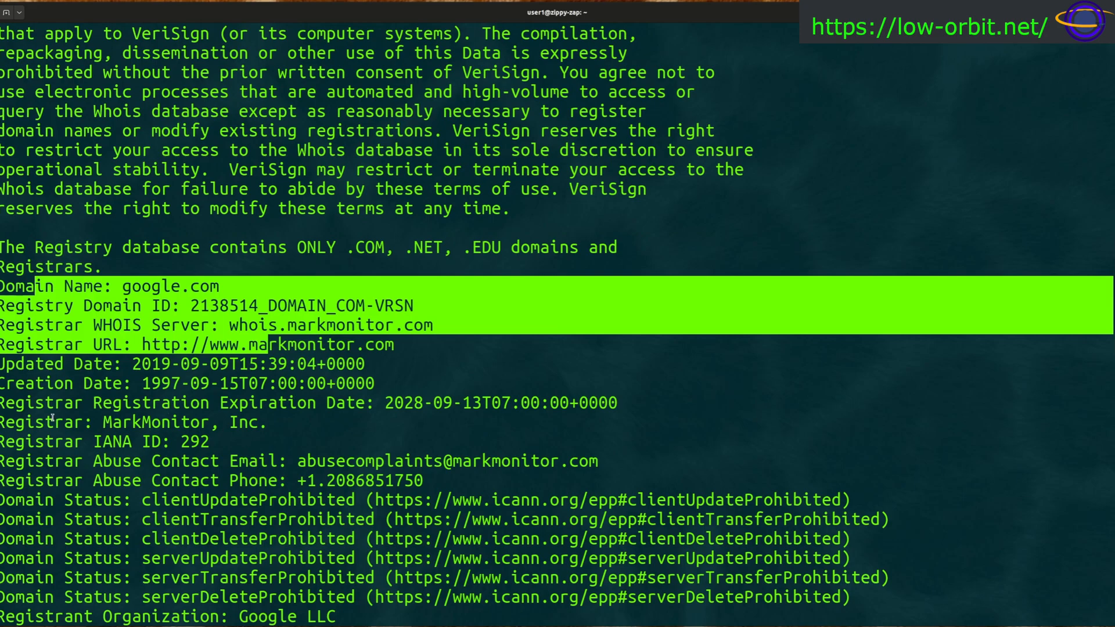
pyautogui.scroll(-3)
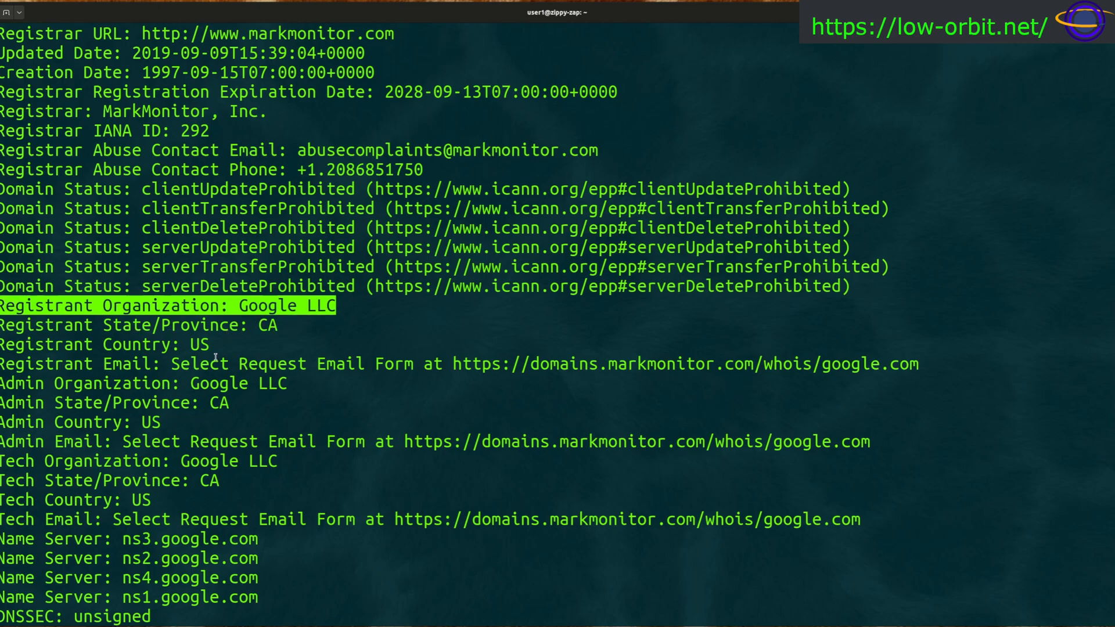
pyautogui.moveTo(368, 414)
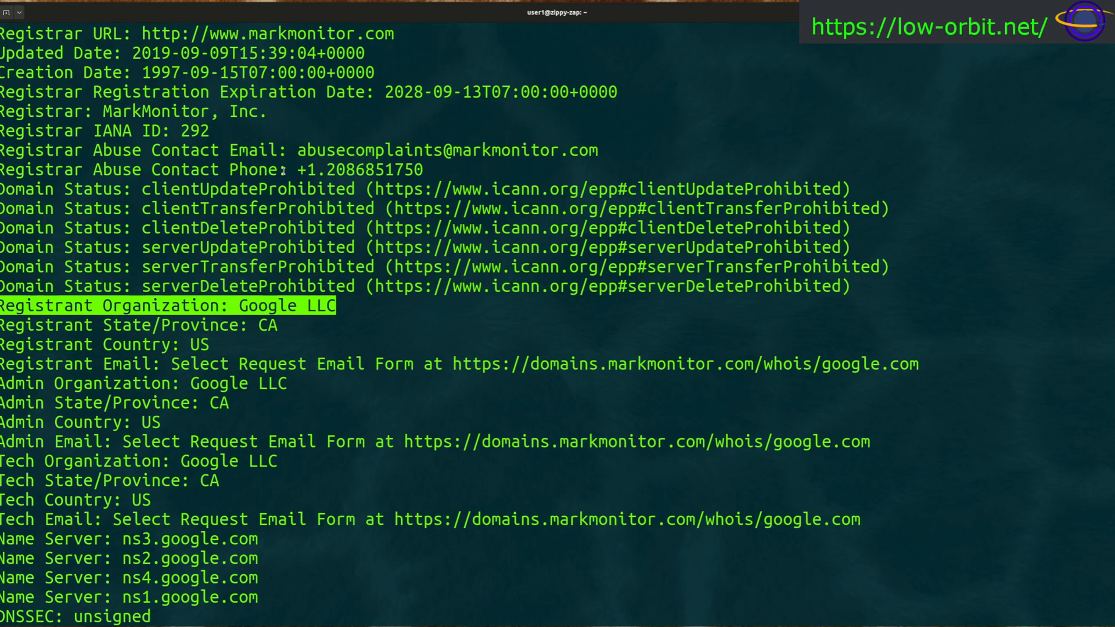
pyautogui.moveTo(488, 164)
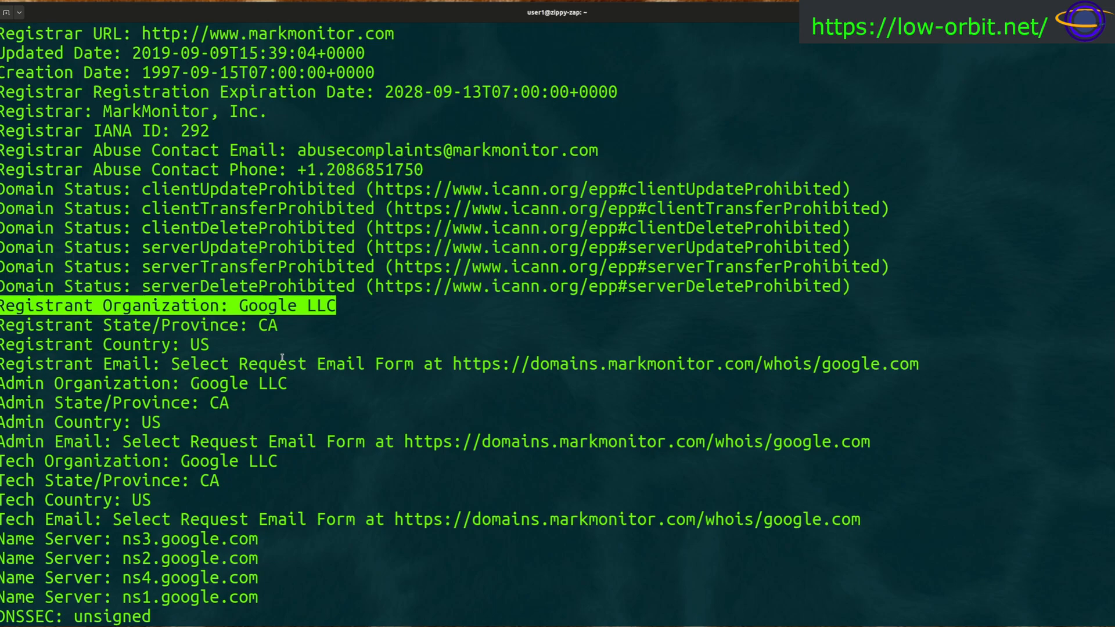
pyautogui.moveTo(50, 395)
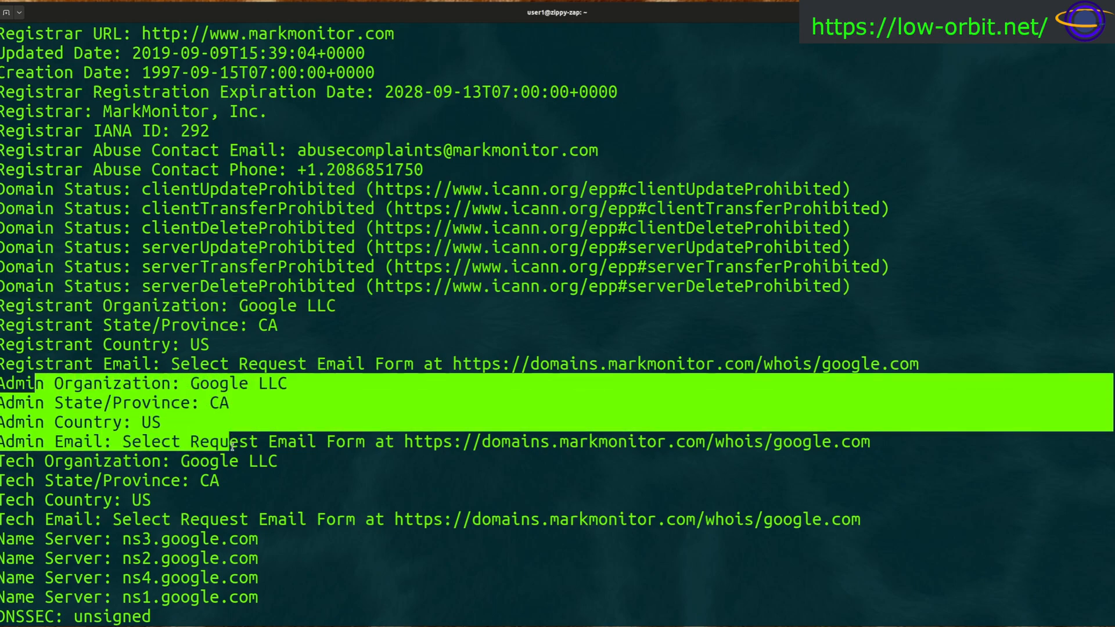
pyautogui.moveTo(228, 440); pyautogui.dragTo(335, 519)
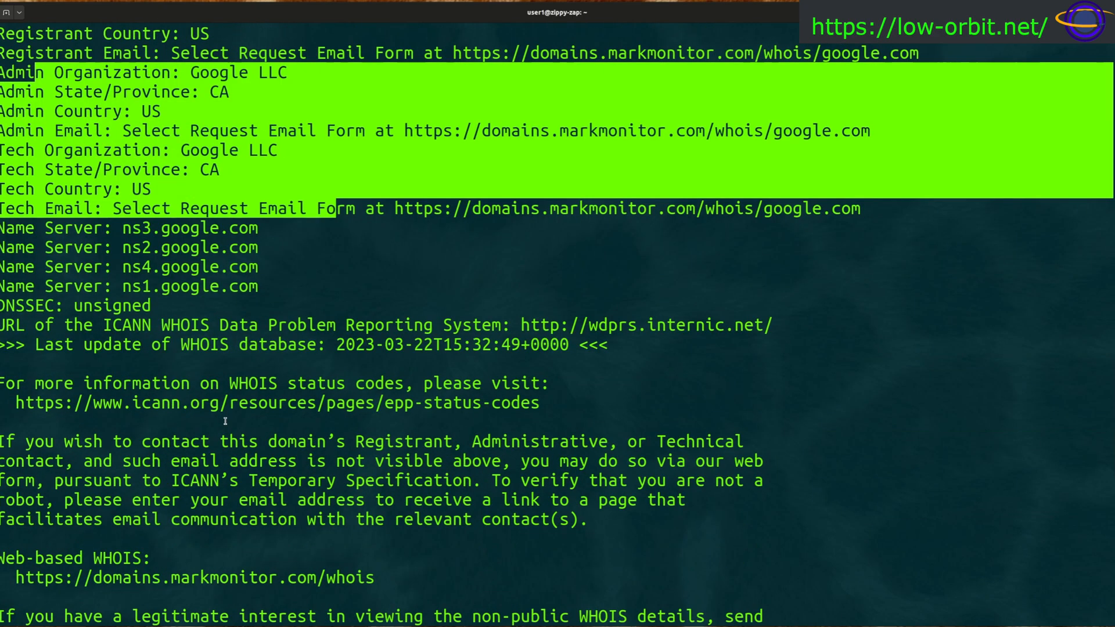
pyautogui.scroll(-3)
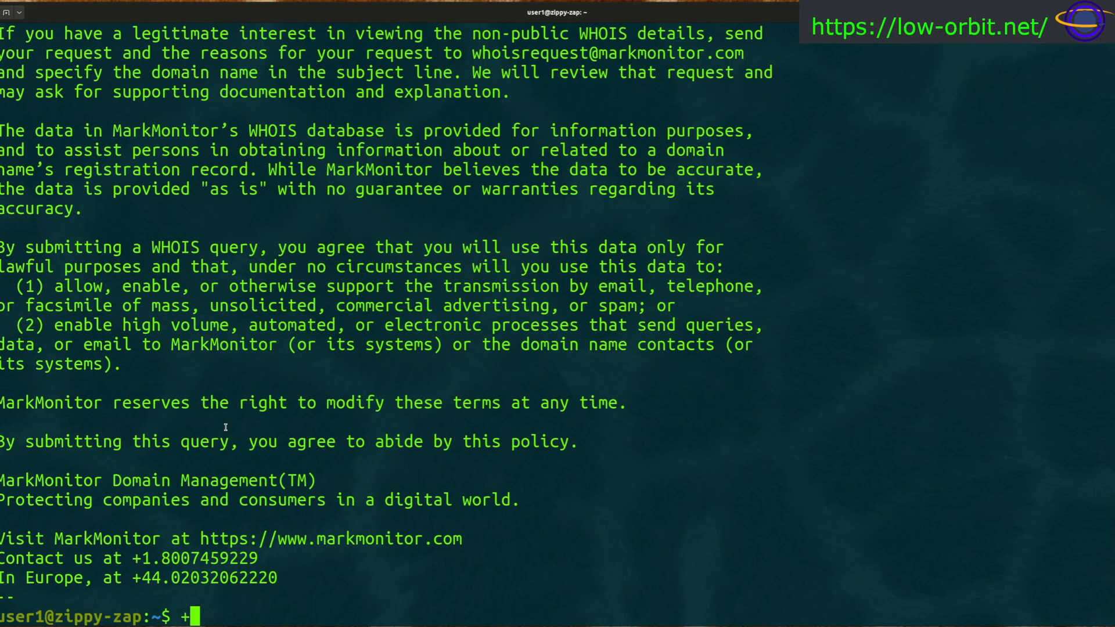
pyautogui.moveTo(335, 411)
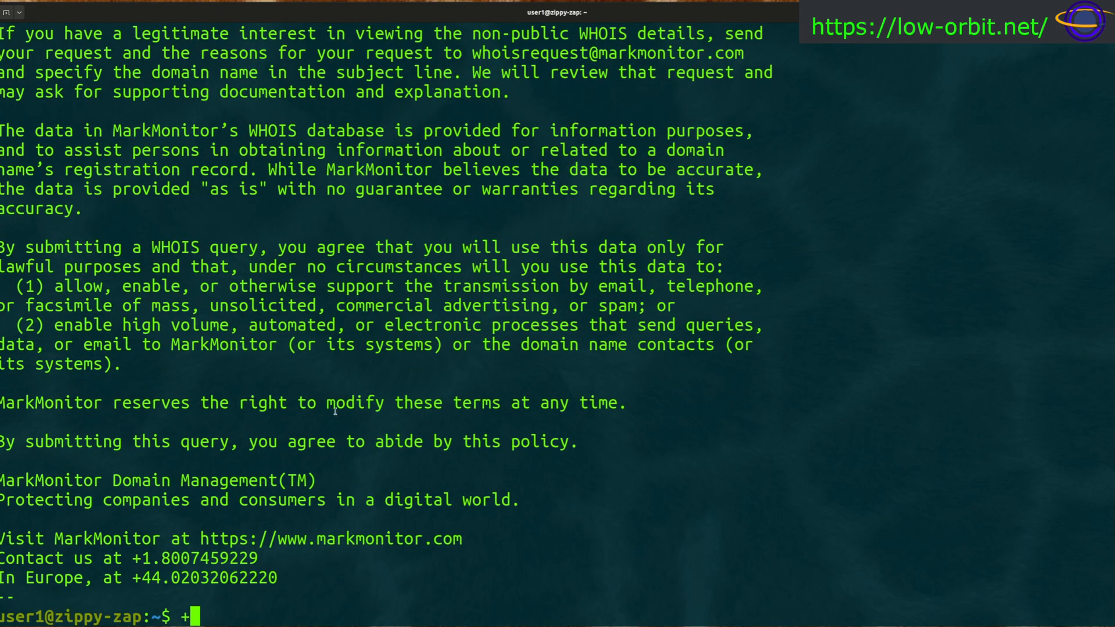
pyautogui.write('whois google.com')
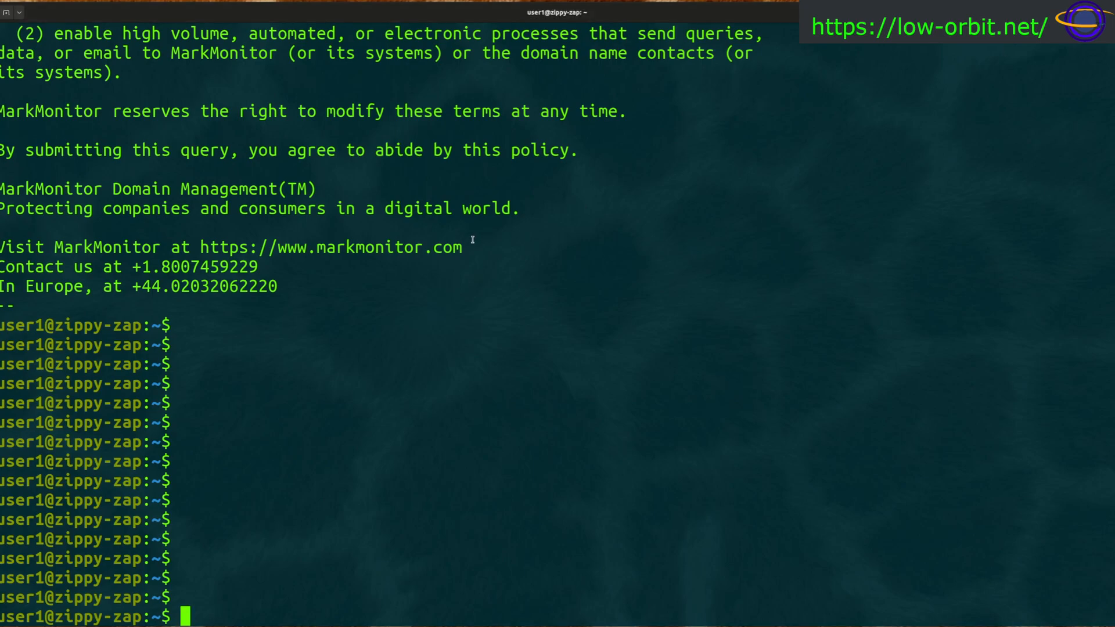
pyautogui.write('whois')
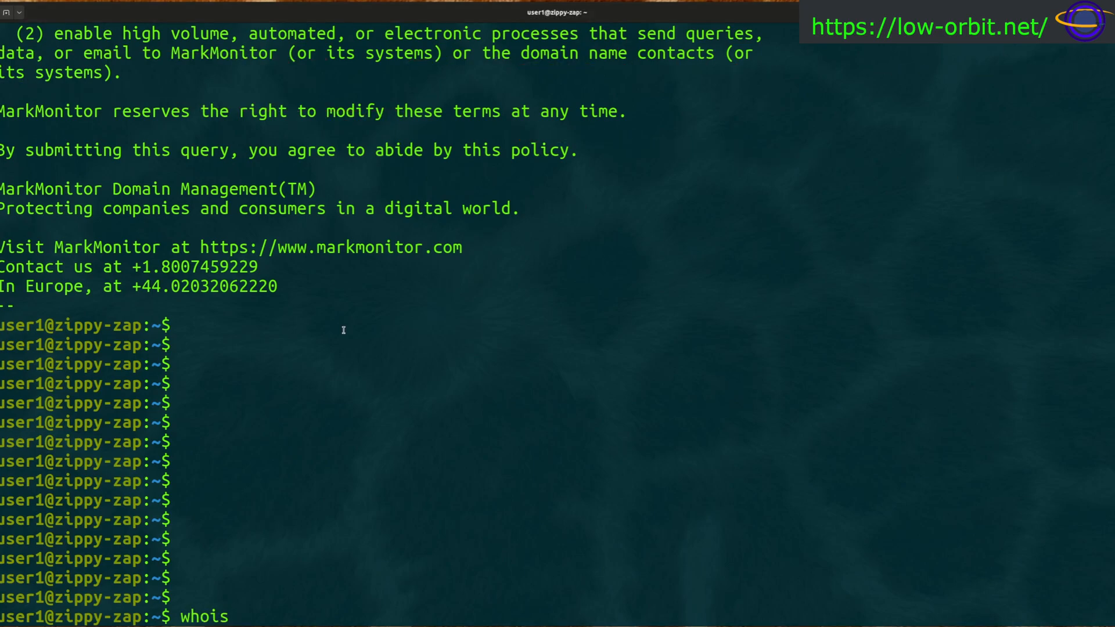
pyautogui.write('https://low-orbit.net/')
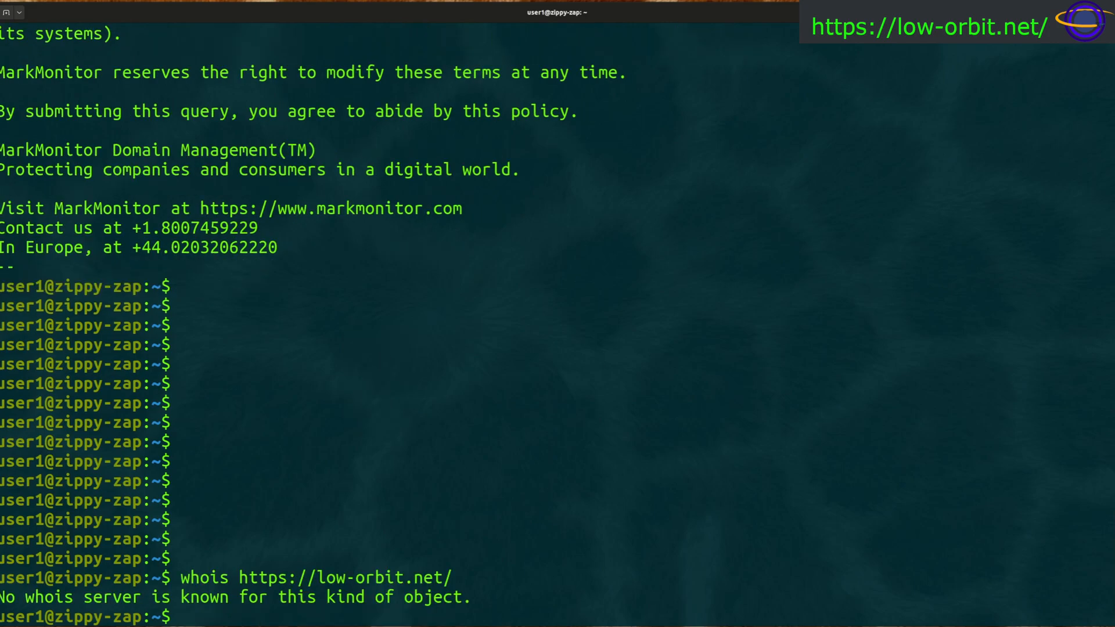
pyautogui.write('whois https://low-orbit.net')
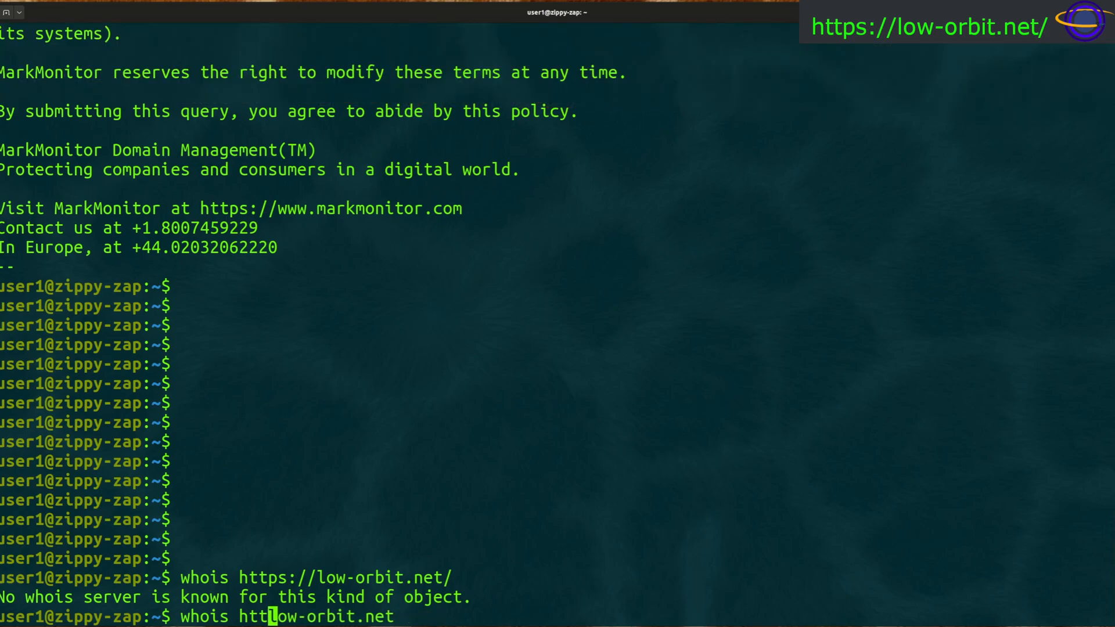
pyautogui.press('BackSpace')
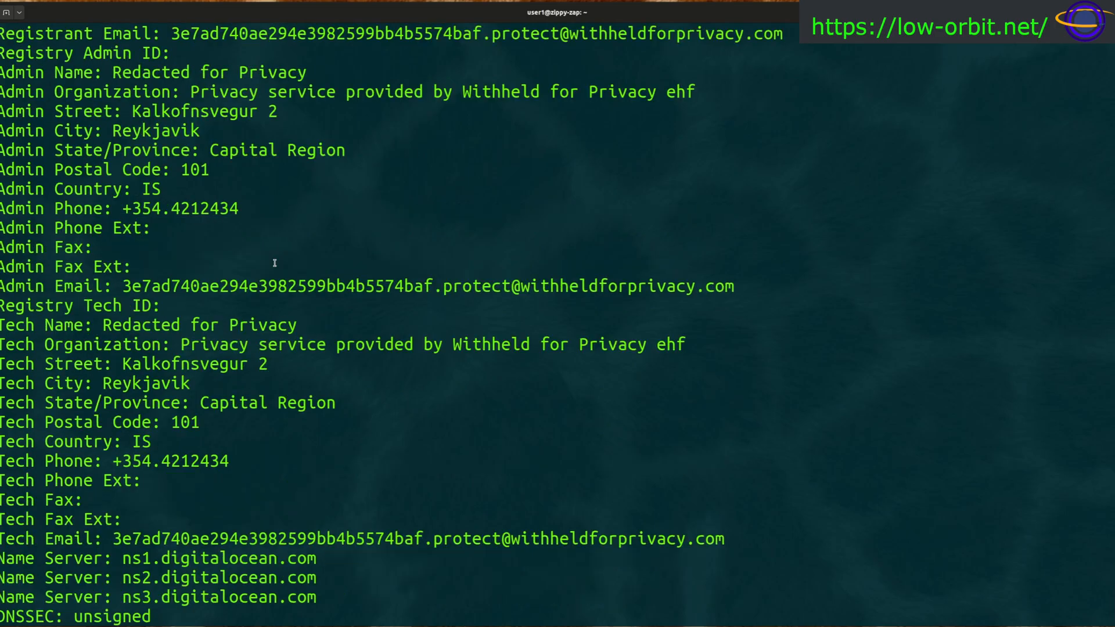
pyautogui.scroll(-3)
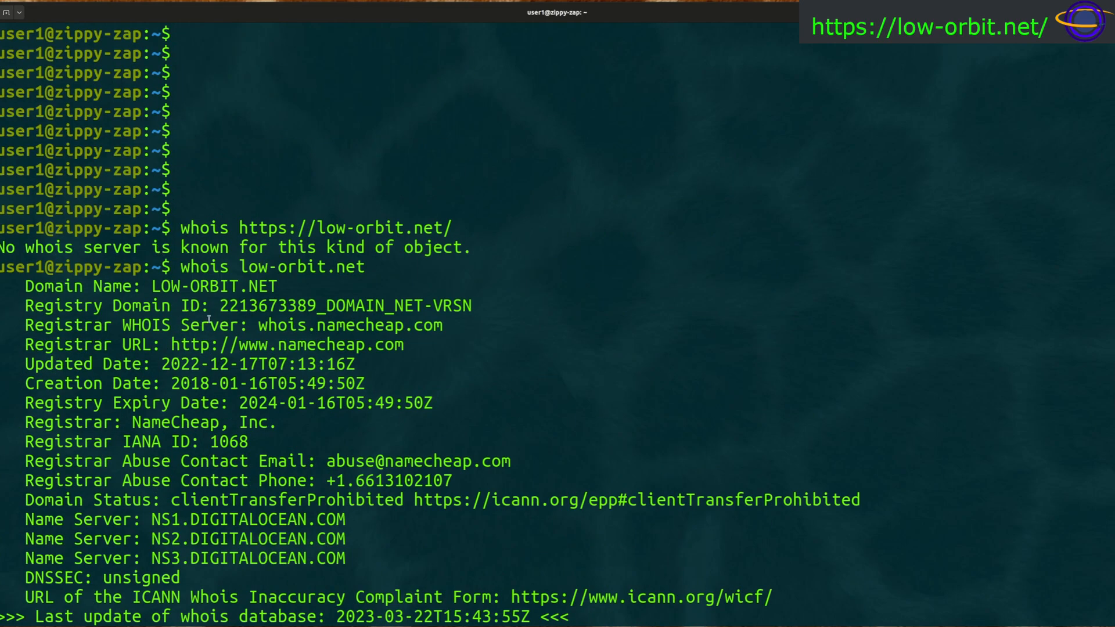
pyautogui.moveTo(206, 306); pyautogui.dragTo(373, 326)
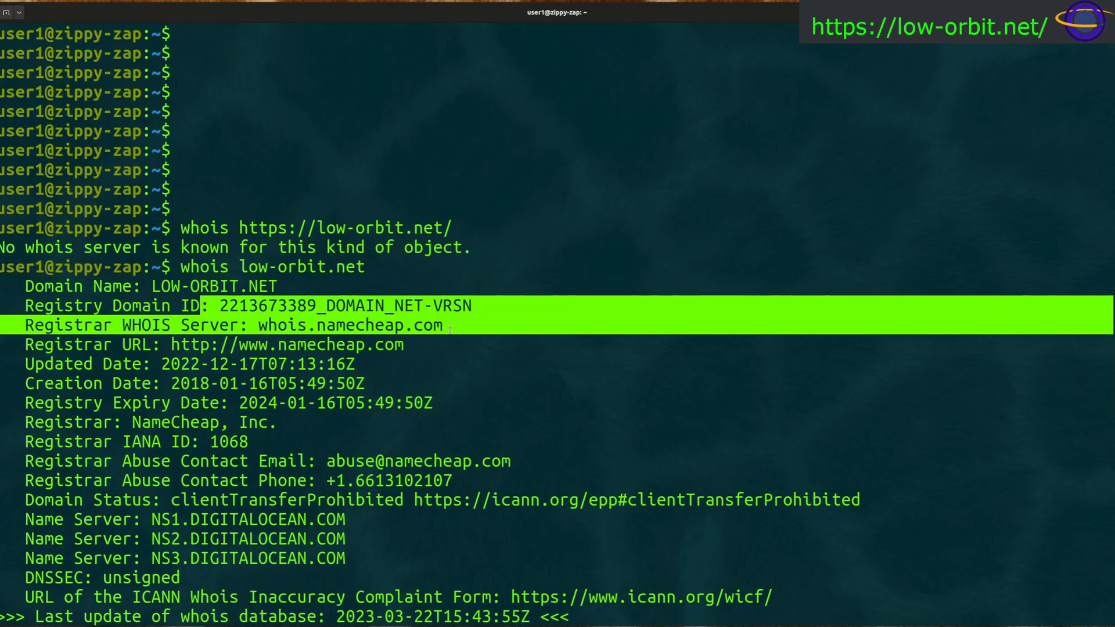
pyautogui.doubleClick(348, 325)
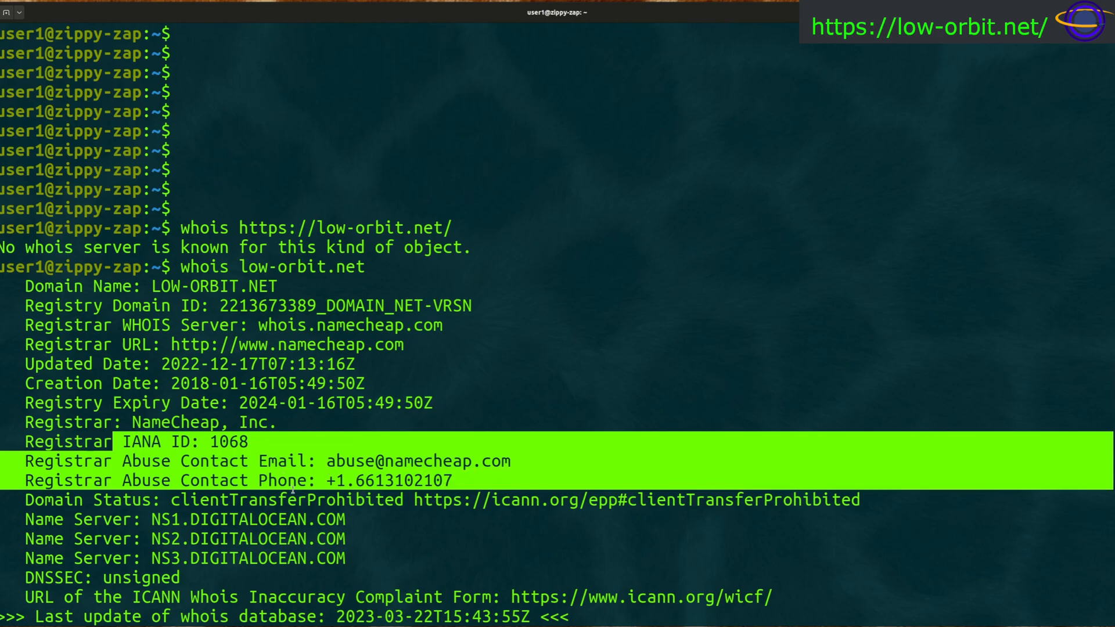
pyautogui.scroll(-3)
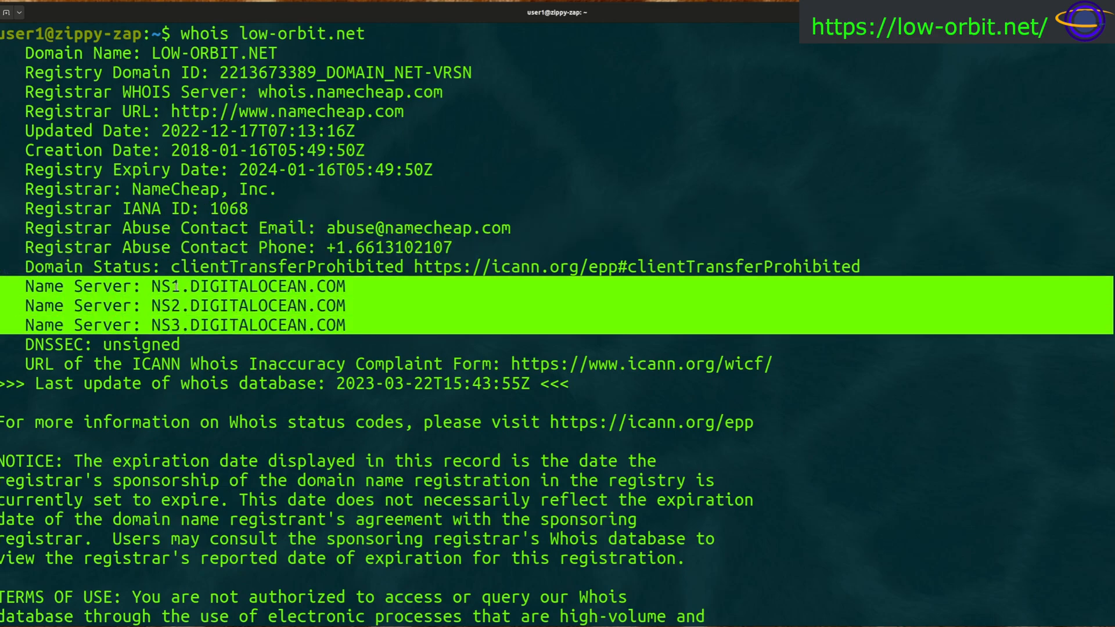
pyautogui.scroll(-3)
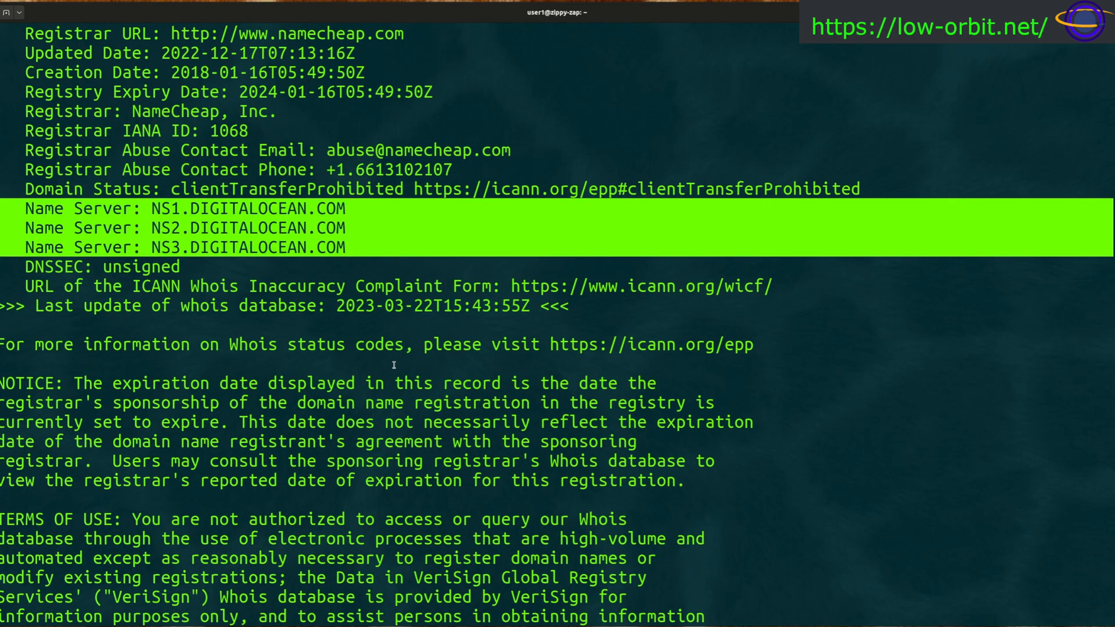
pyautogui.write('whois low-orbit.net')
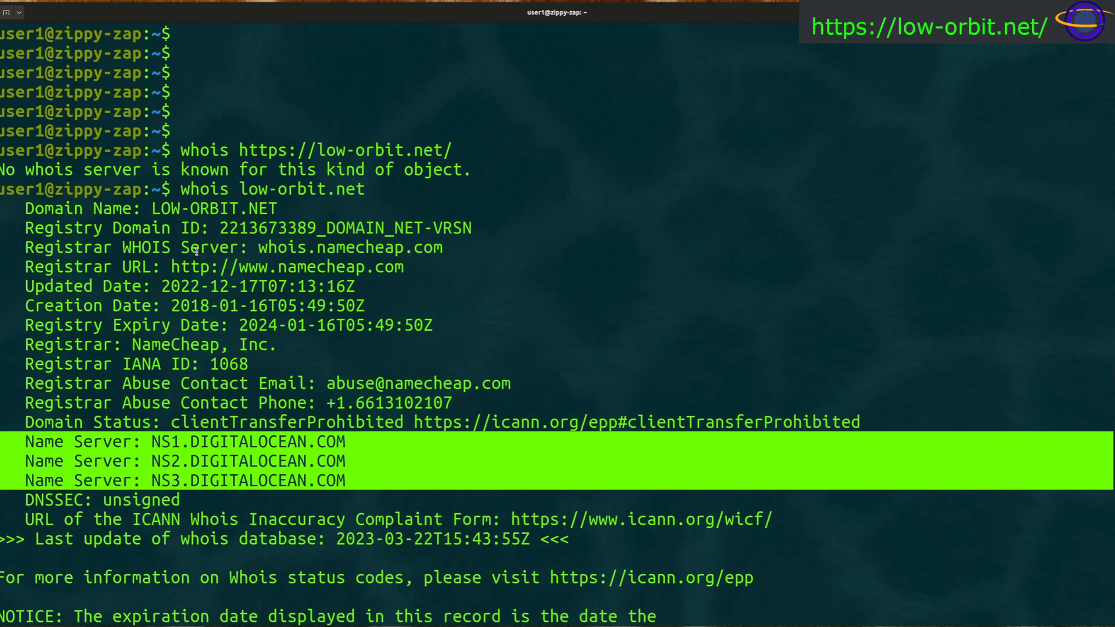
pyautogui.moveTo(409, 402)
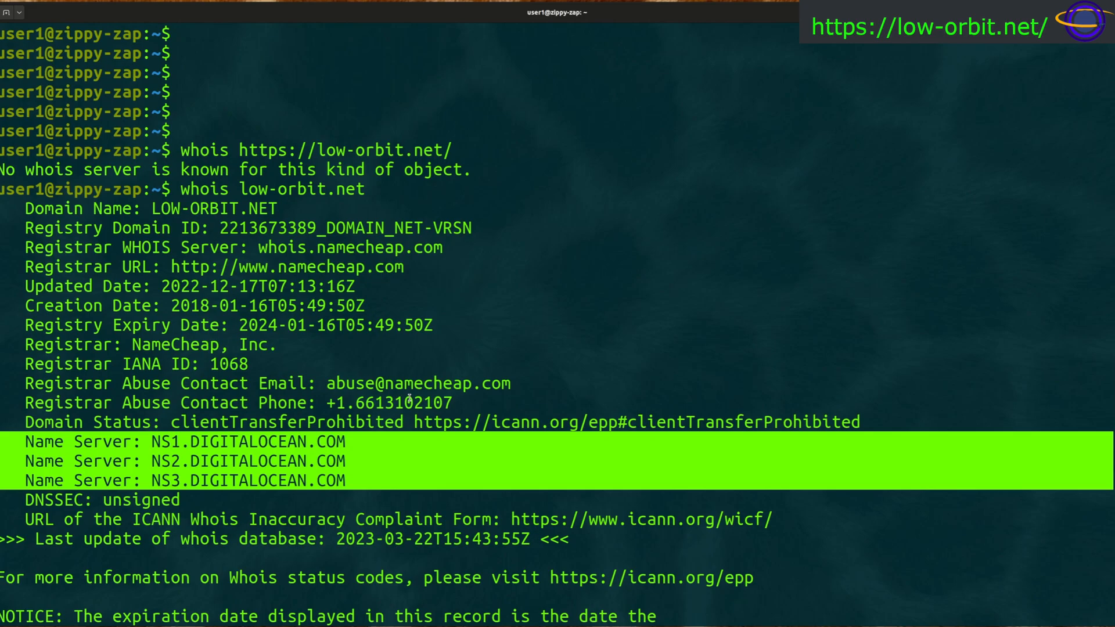
pyautogui.moveTo(225, 316)
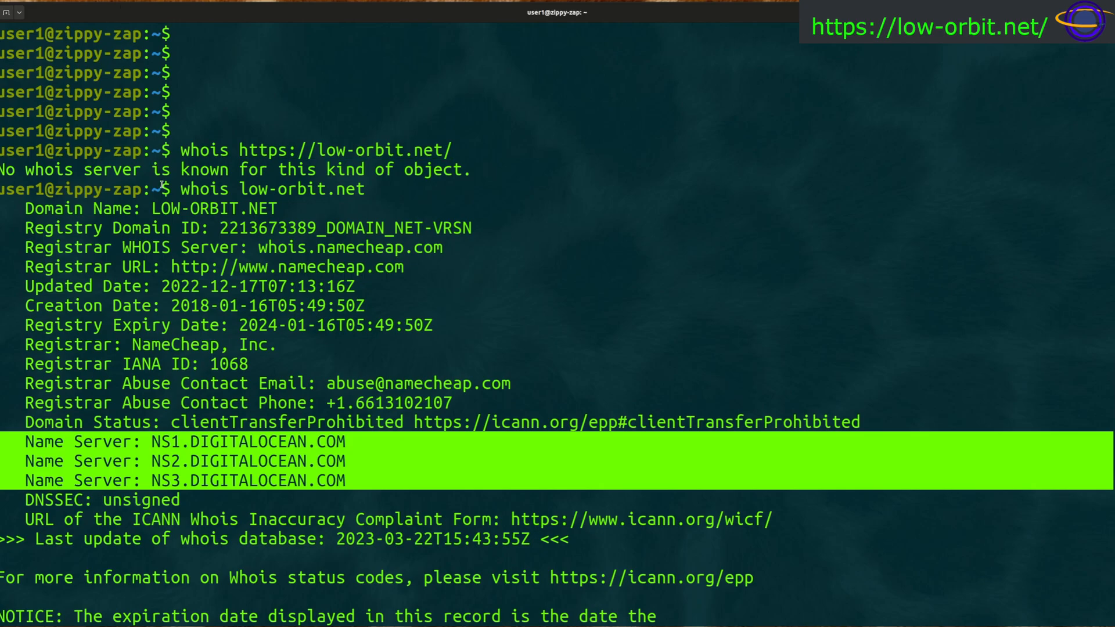
pyautogui.doubleClick(270, 189)
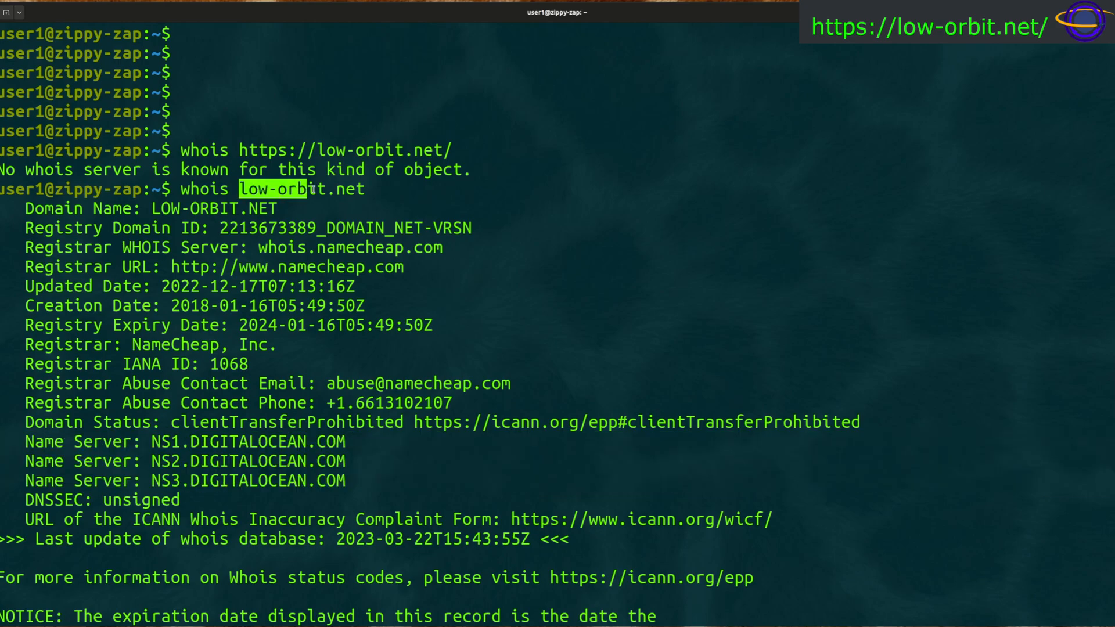
pyautogui.moveTo(240, 189); pyautogui.dragTo(362, 190)
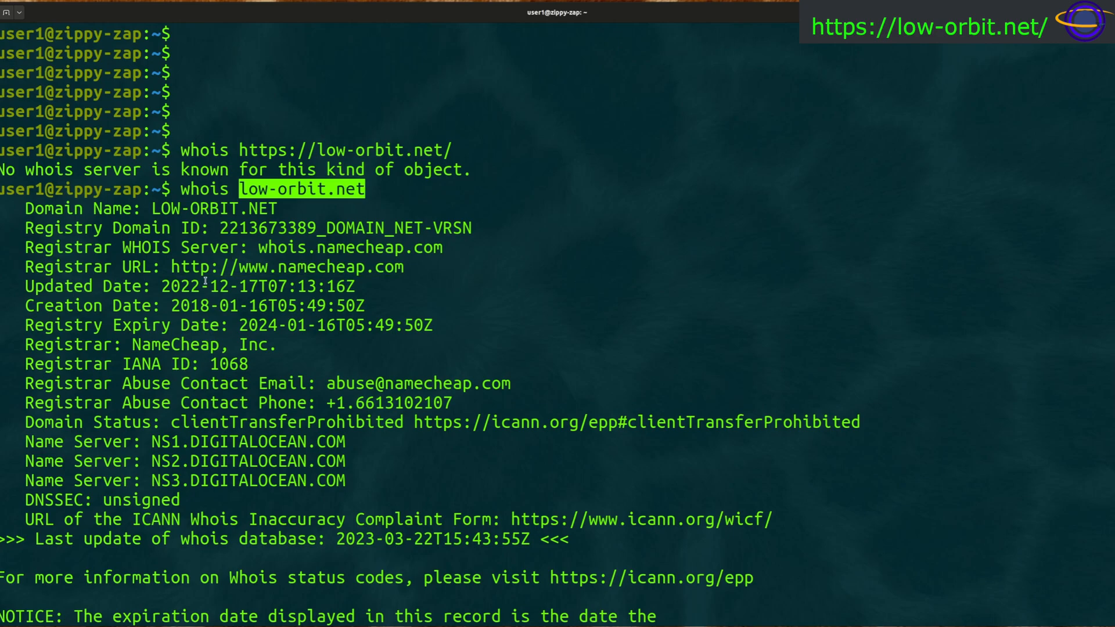
pyautogui.moveTo(146, 399)
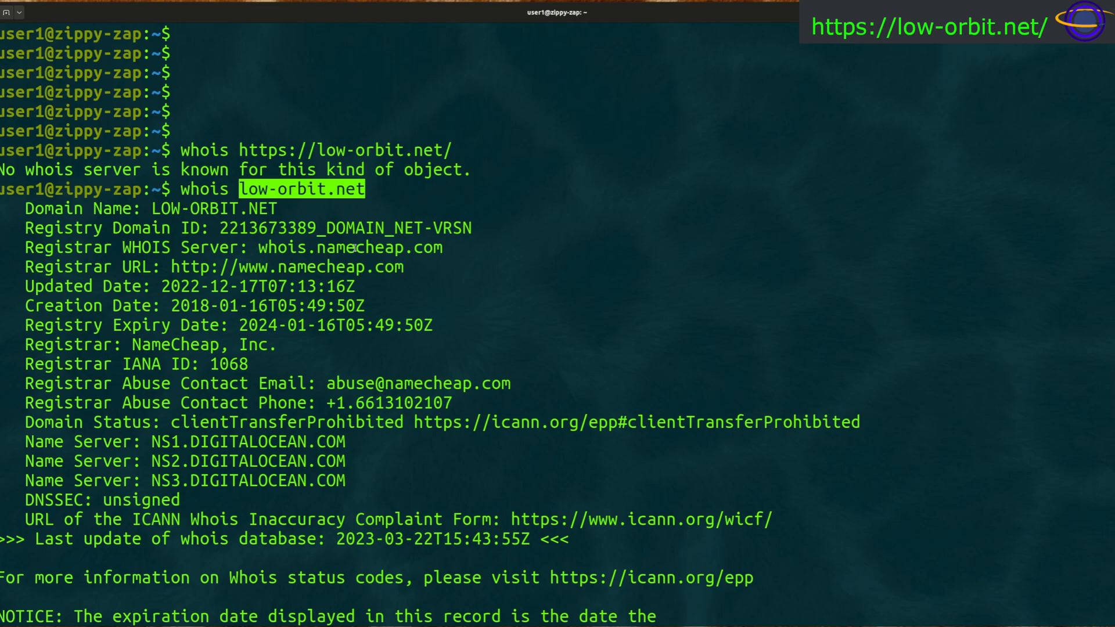
pyautogui.doubleClick(348, 247)
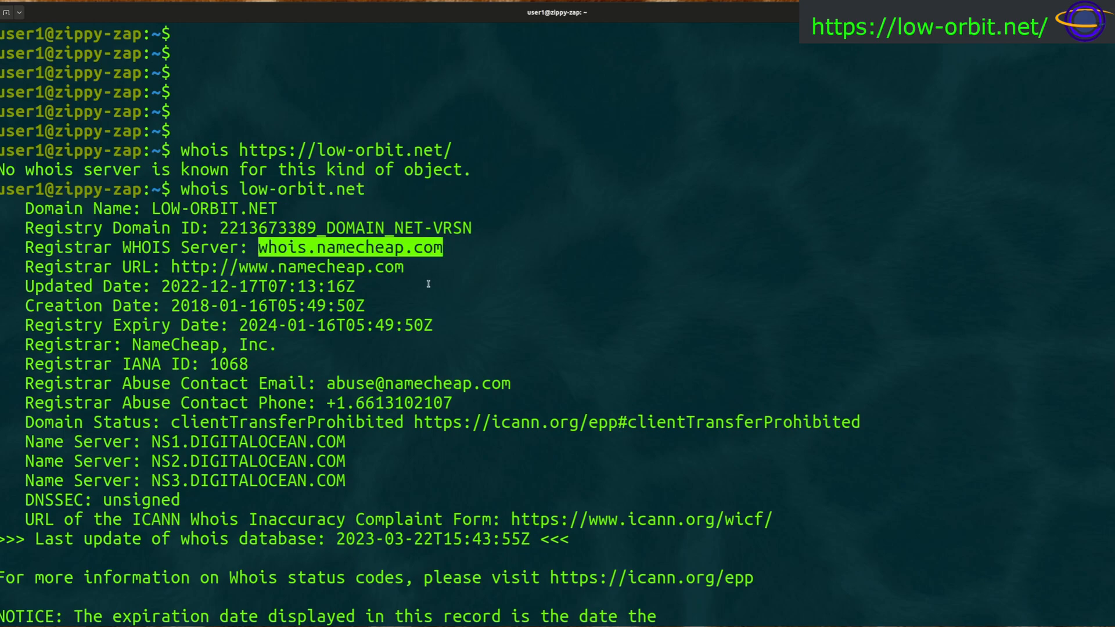
pyautogui.moveTo(467, 309)
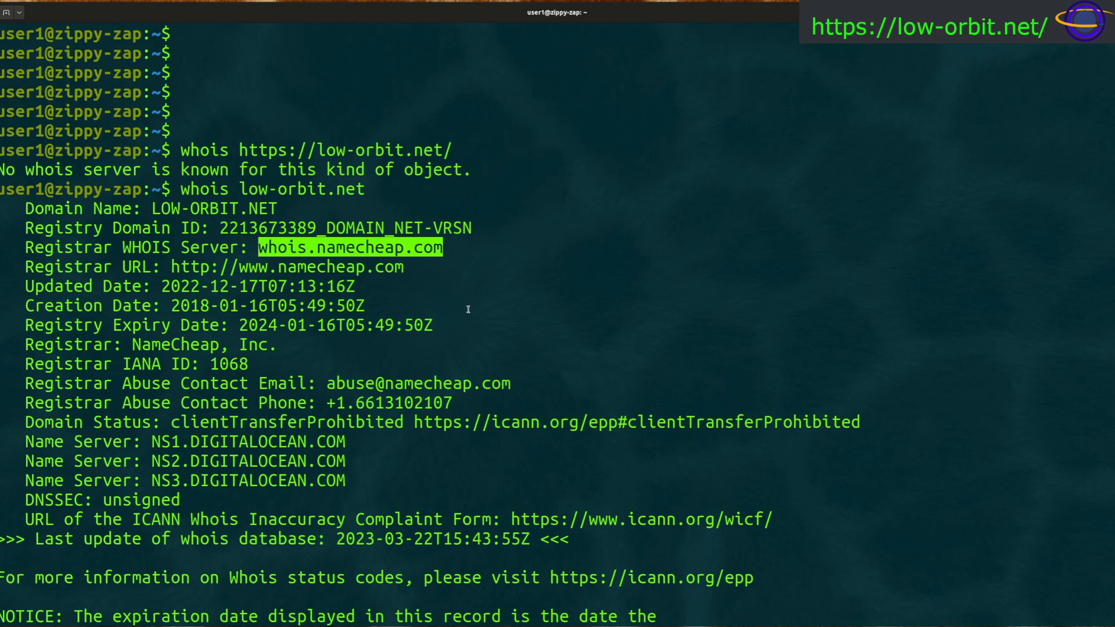
pyautogui.scroll(-3)
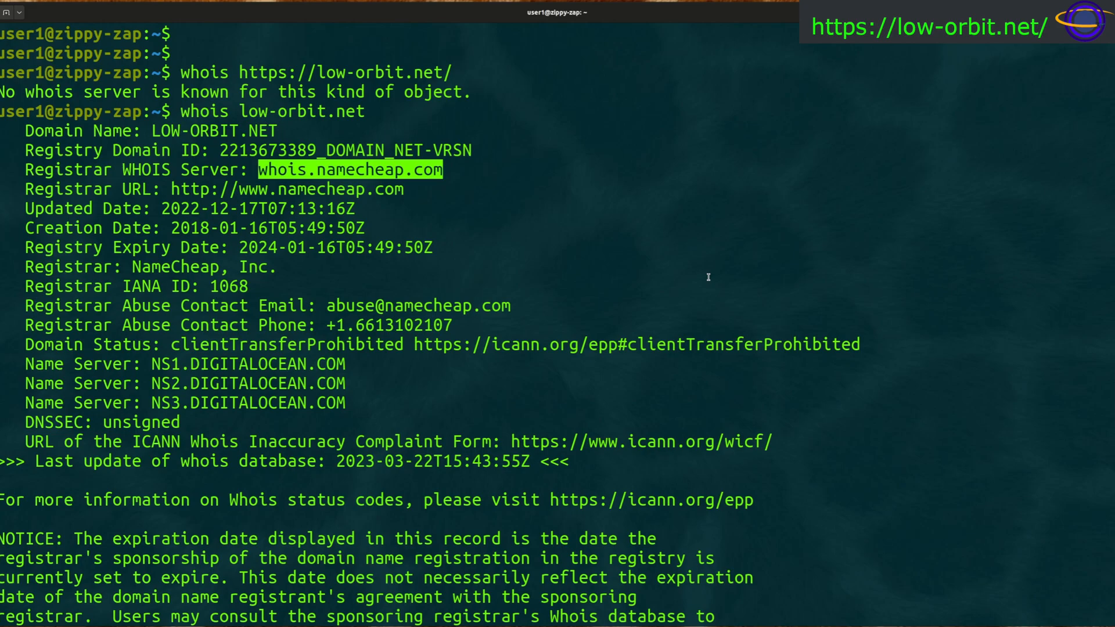
pyautogui.moveTo(142, 288)
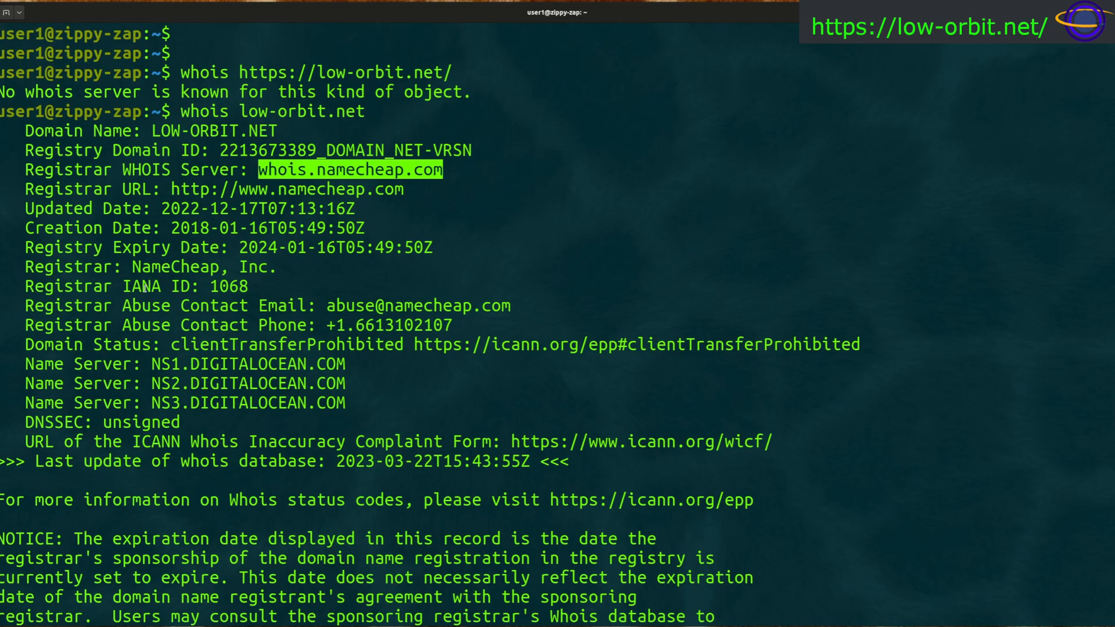
# - Scroll low-orbit.net's record and highlight the privacy-redacted registrant, admin and tech contacts
pyautogui.scroll(-3)
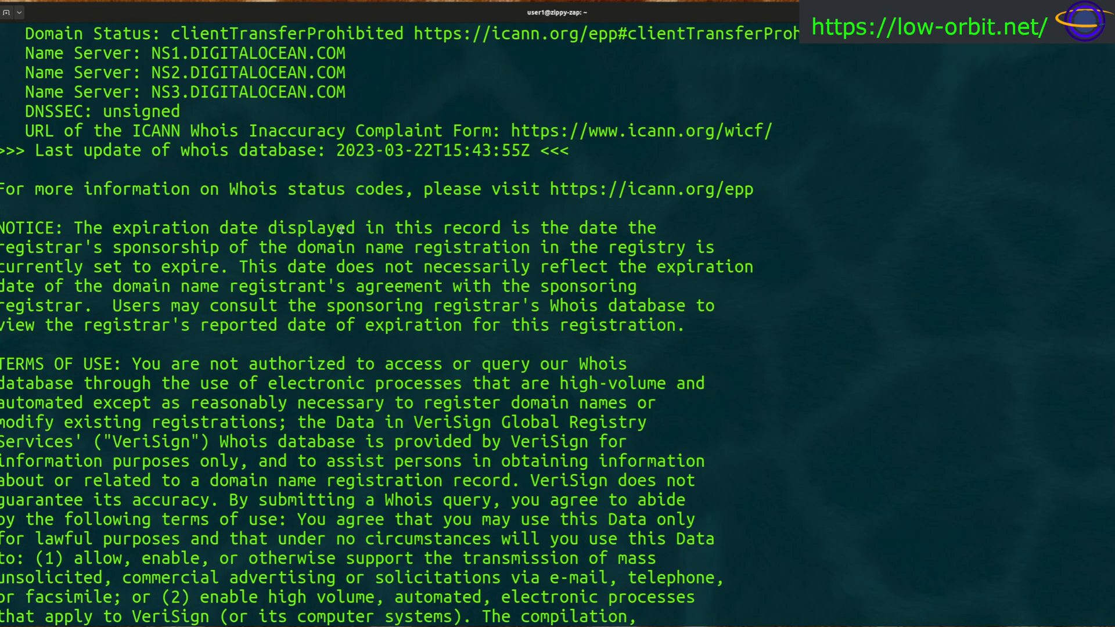
pyautogui.scroll(-3)
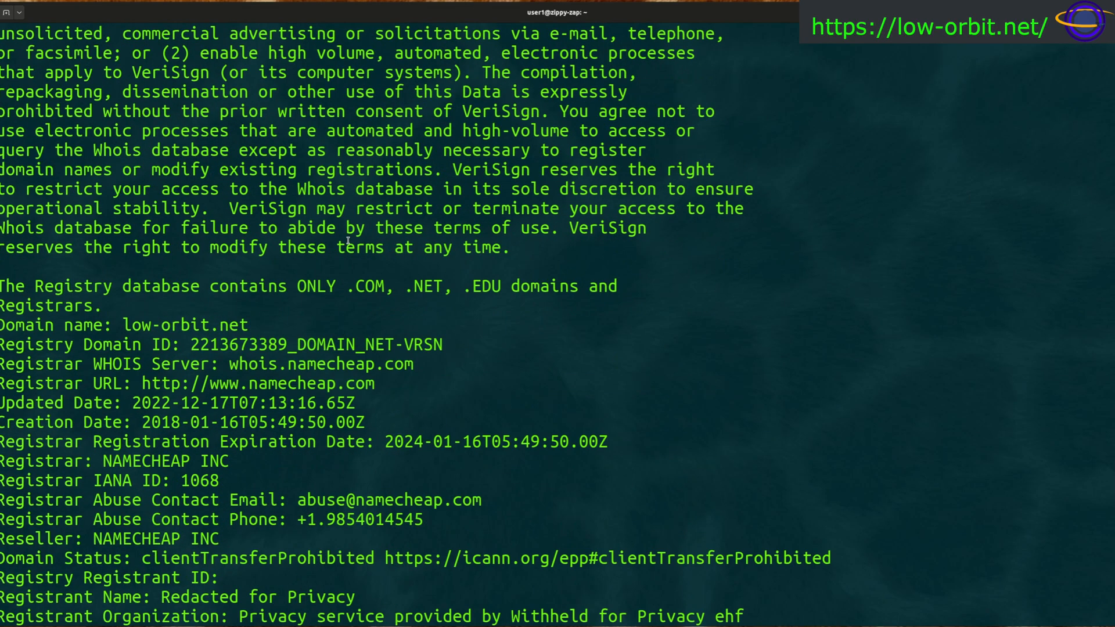
pyautogui.scroll(-3)
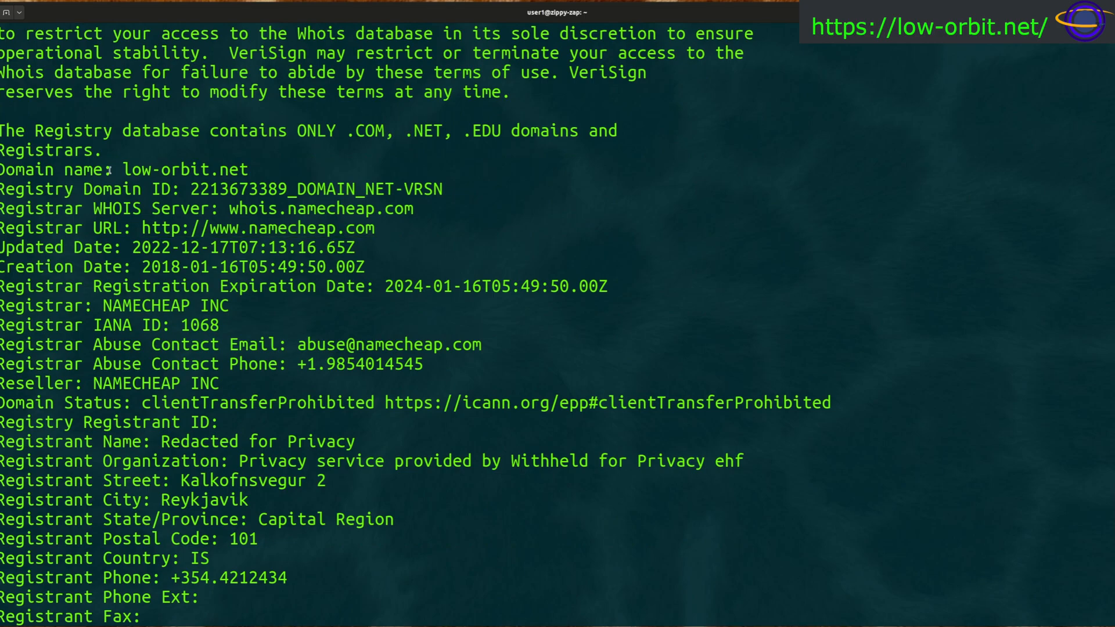
pyautogui.moveTo(0, 169); pyautogui.dragTo(226, 208)
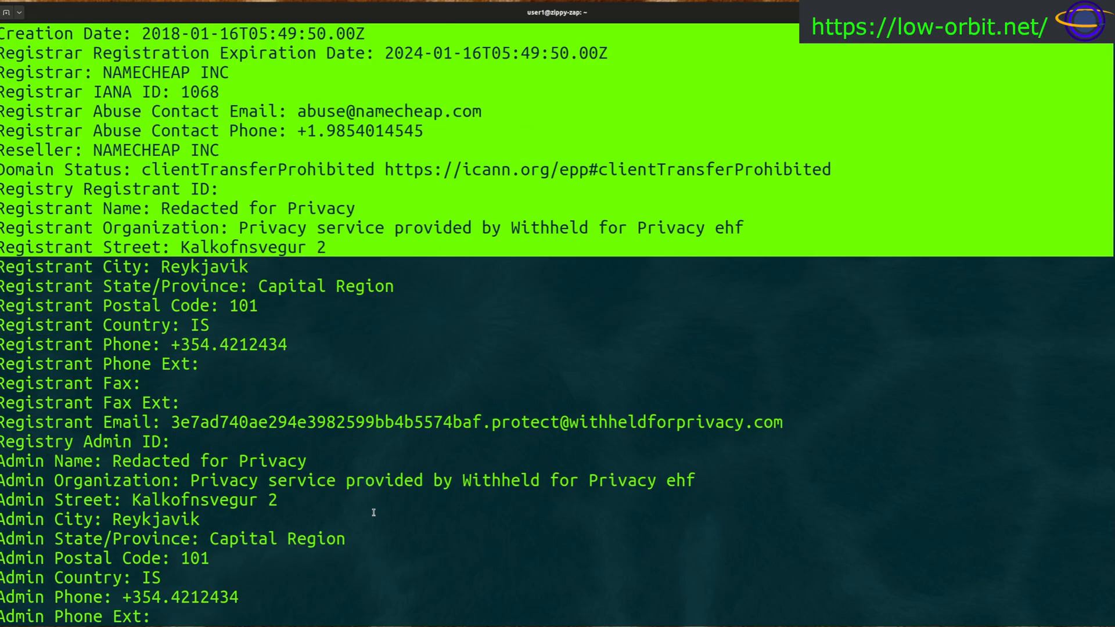
pyautogui.moveTo(379, 500)
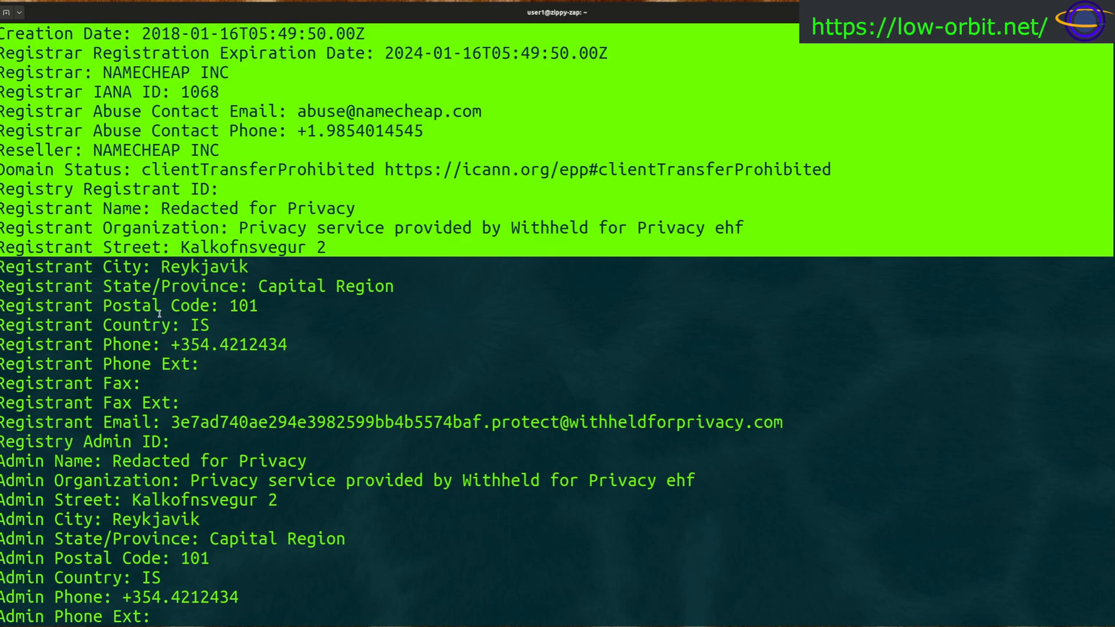
pyautogui.scroll(-3)
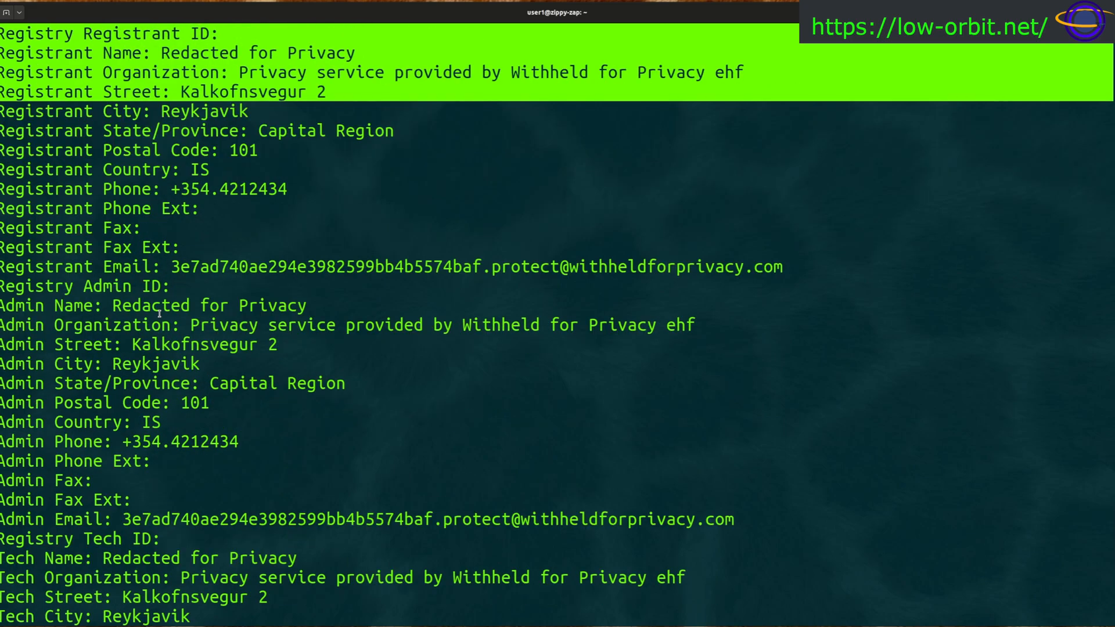
pyautogui.scroll(-3)
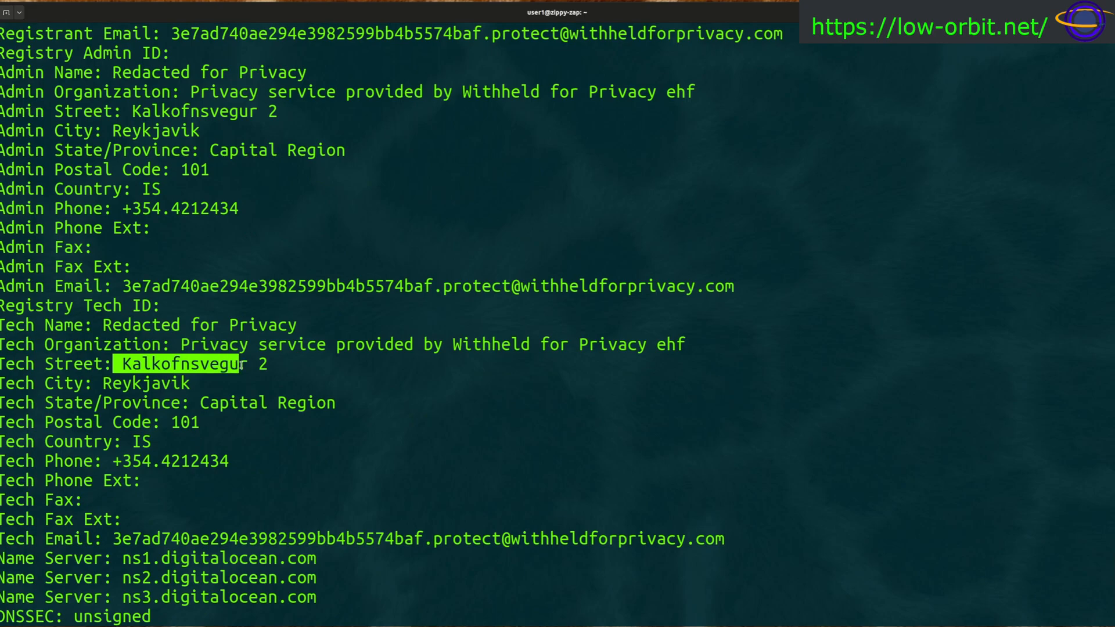
# - Scroll to the end of the low-orbit.net output, showing the last-update notice
pyautogui.scroll(-3)
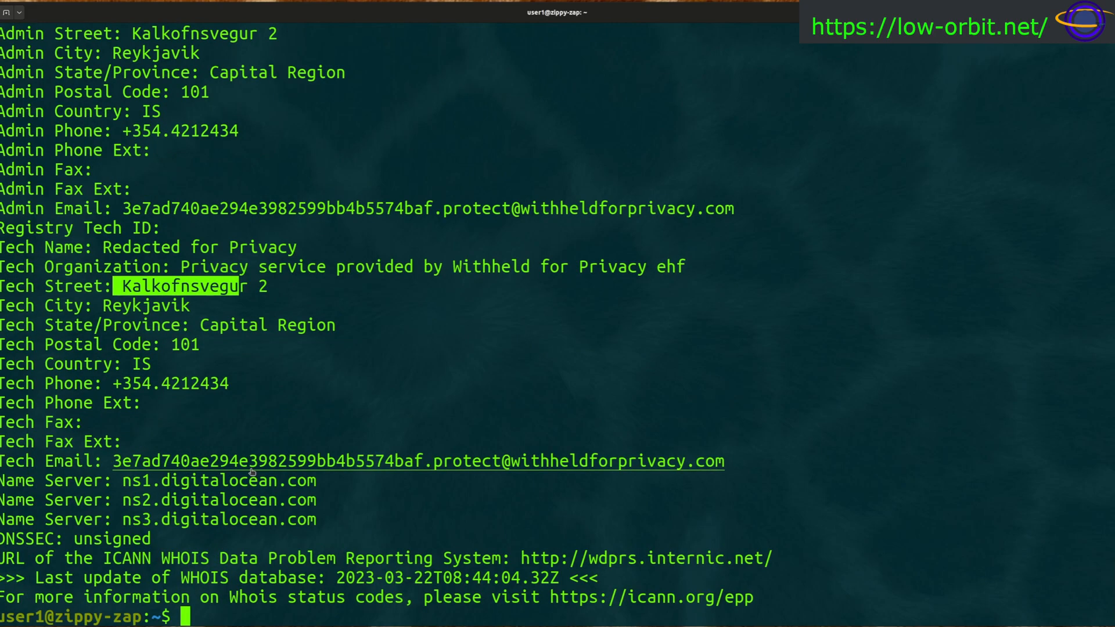
pyautogui.moveTo(285, 519)
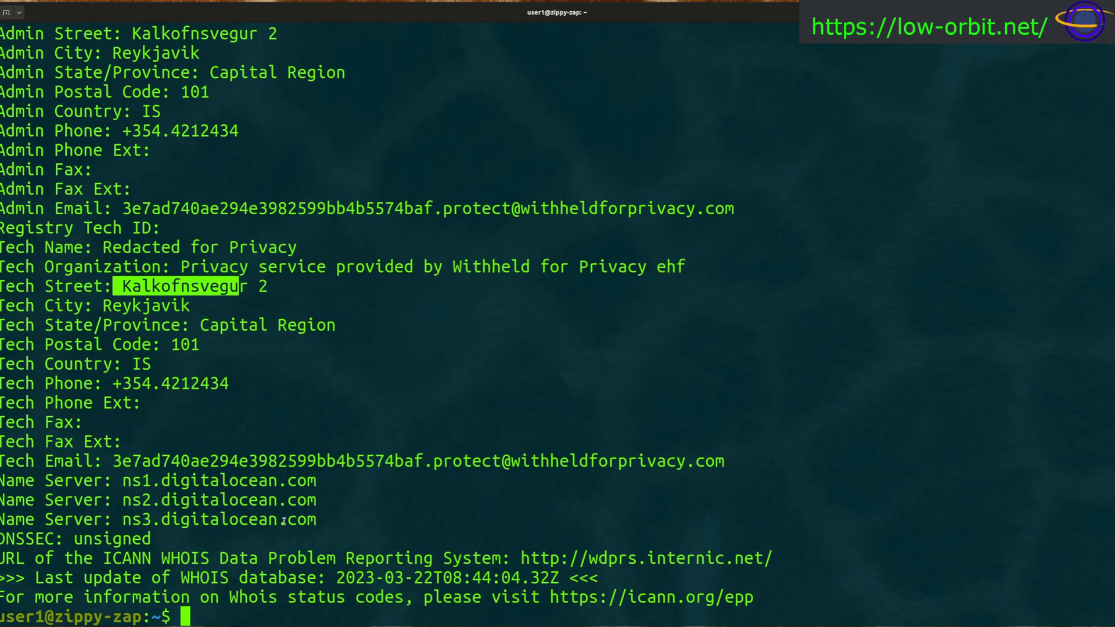
pyautogui.moveTo(384, 396)
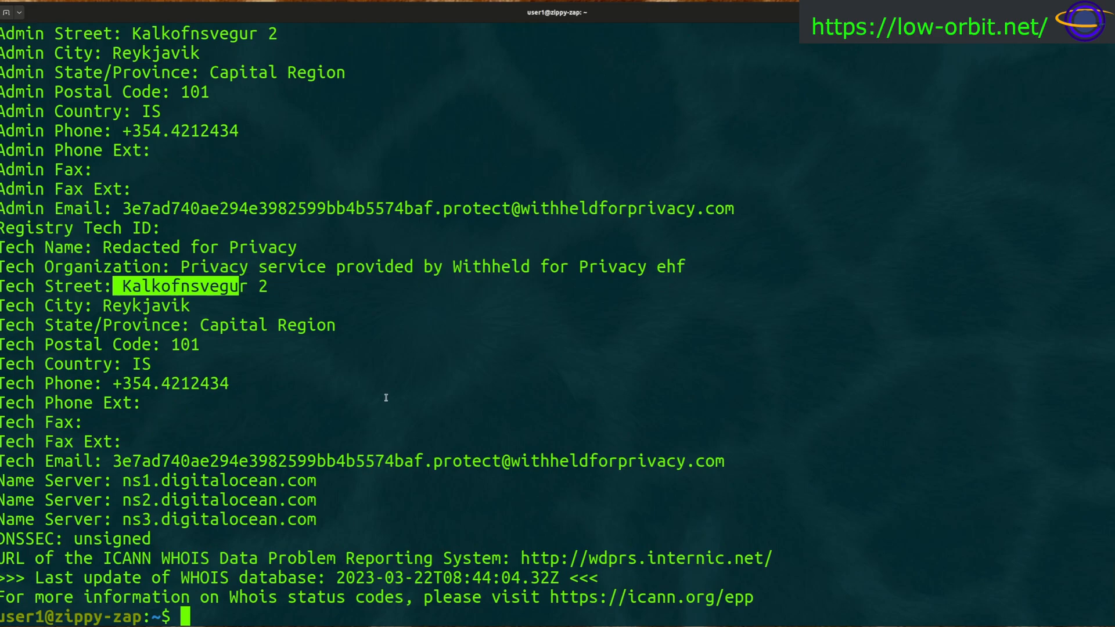
pyautogui.moveTo(843, 132)
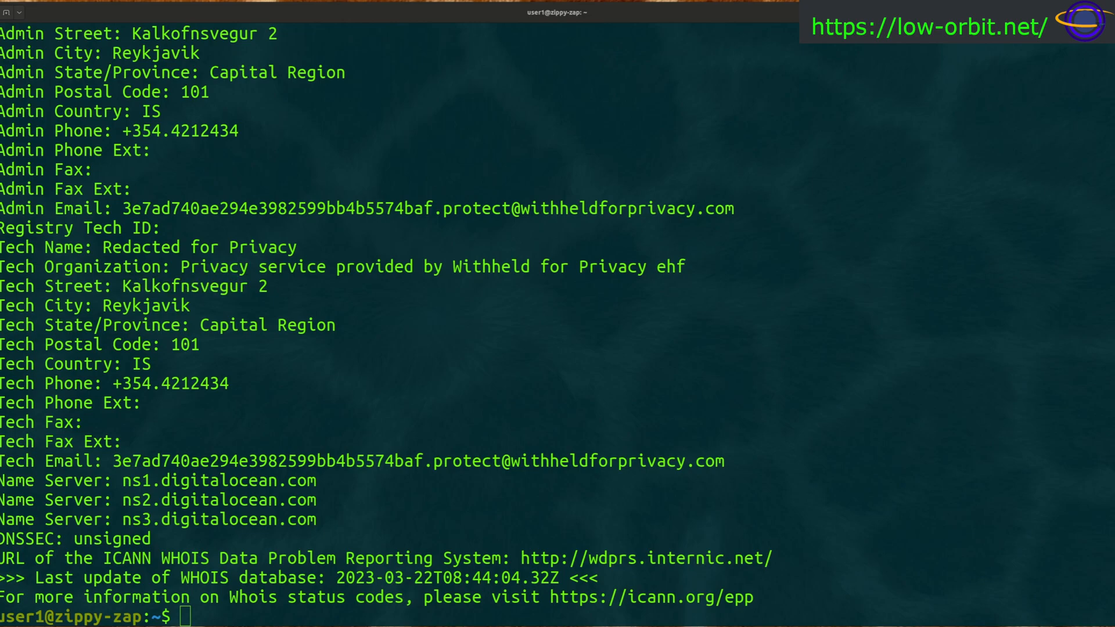
pyautogui.moveTo(484, 281)
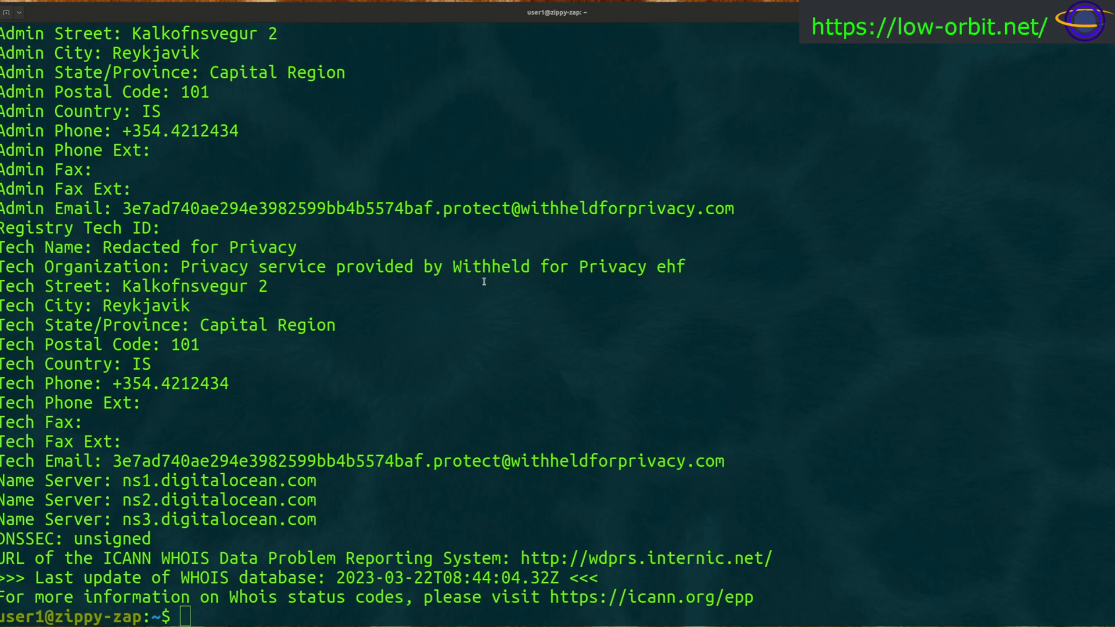
# - Run whois adamtheautomator.com to get its DreamHost record with Proxy Protection LLC contacts
pyautogui.write('whois')
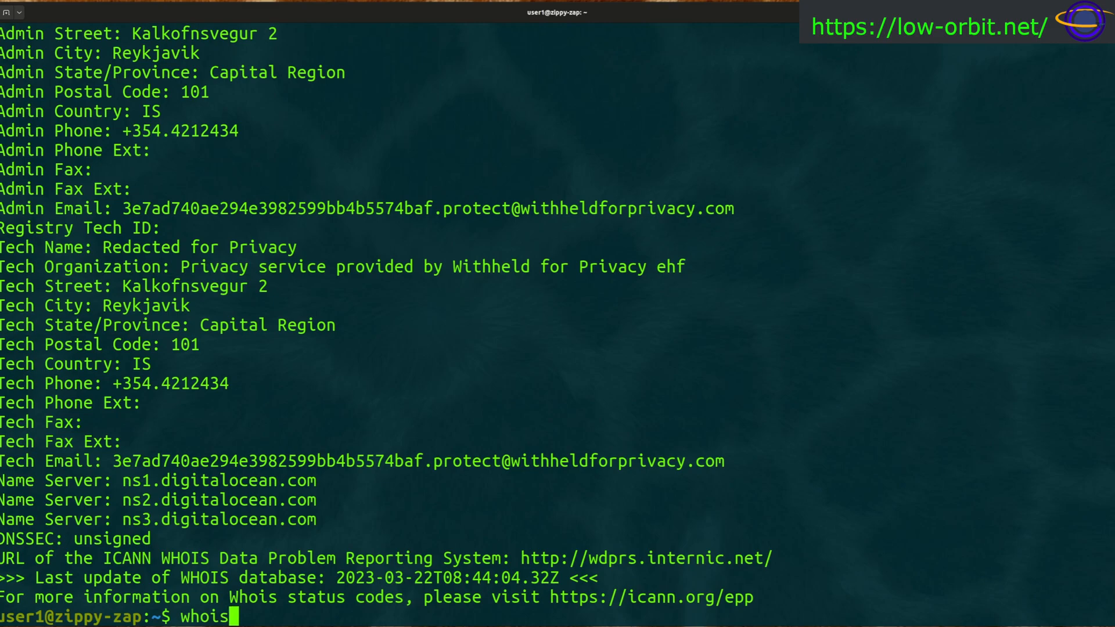
pyautogui.write('adamtheautomator.com')
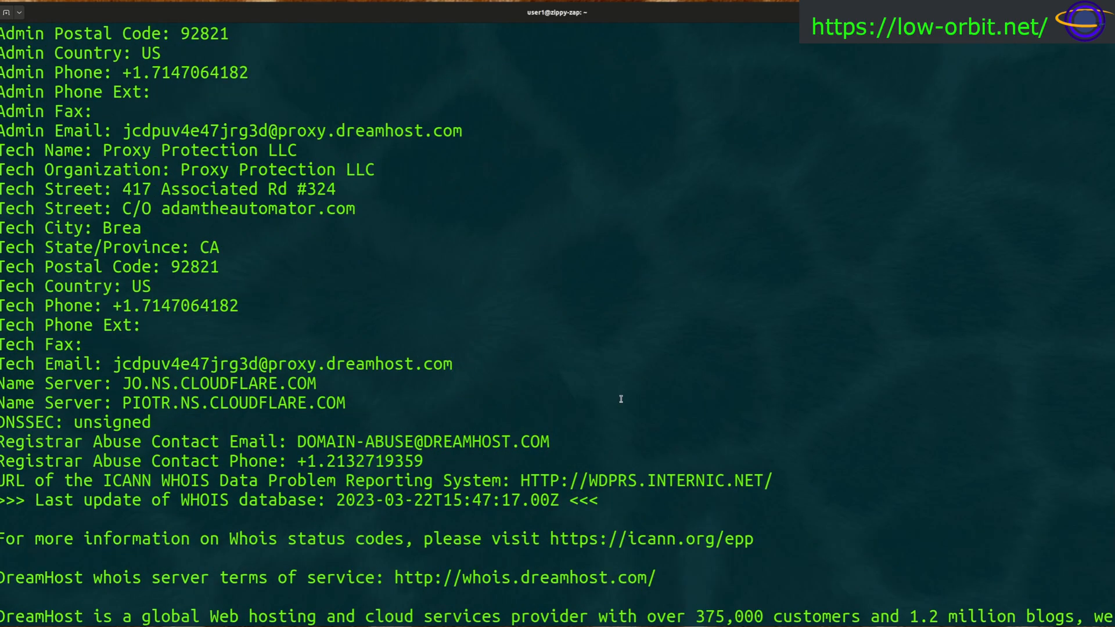
pyautogui.moveTo(561, 375)
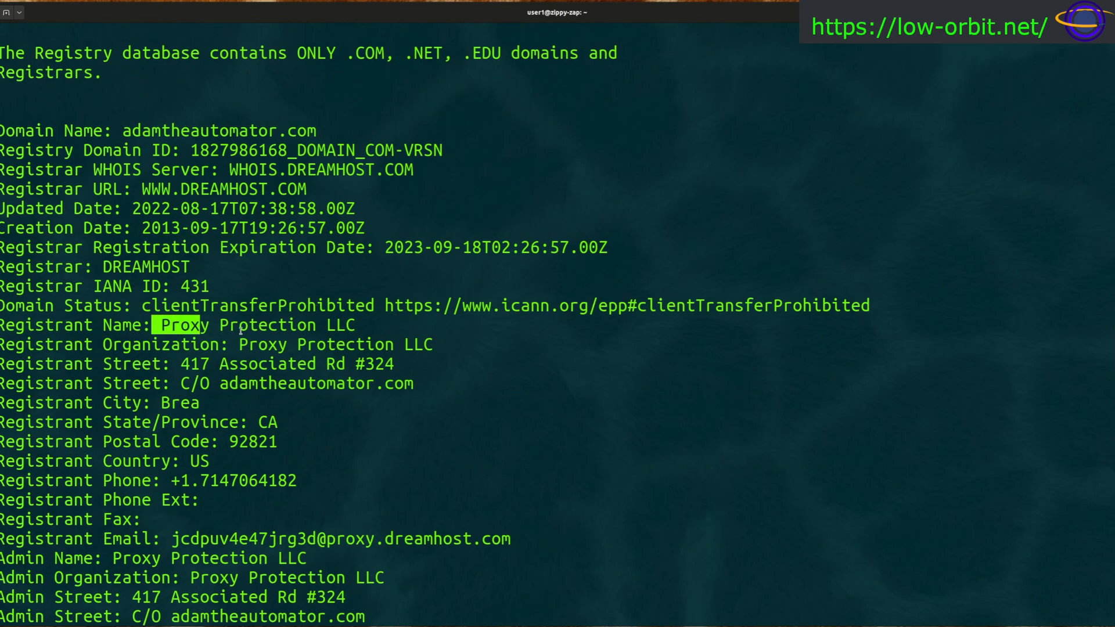
# - Highlight the proxy-protected registrant email and tech contacts, scrolling to DreamHost's closing notice
pyautogui.moveTo(152, 325); pyautogui.dragTo(209, 460)
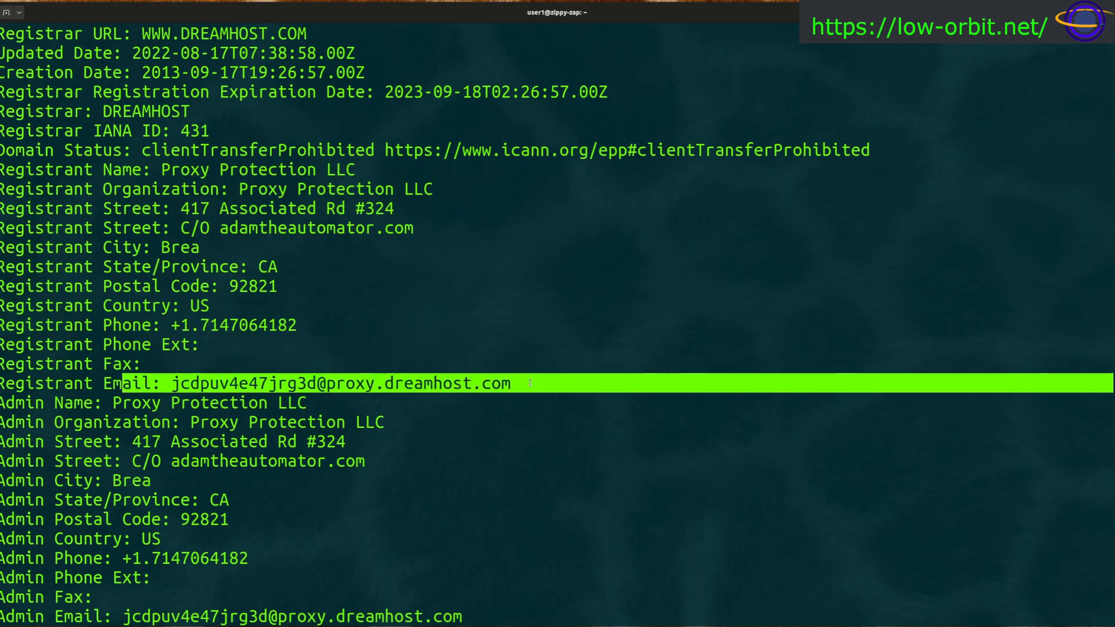
pyautogui.scroll(-3)
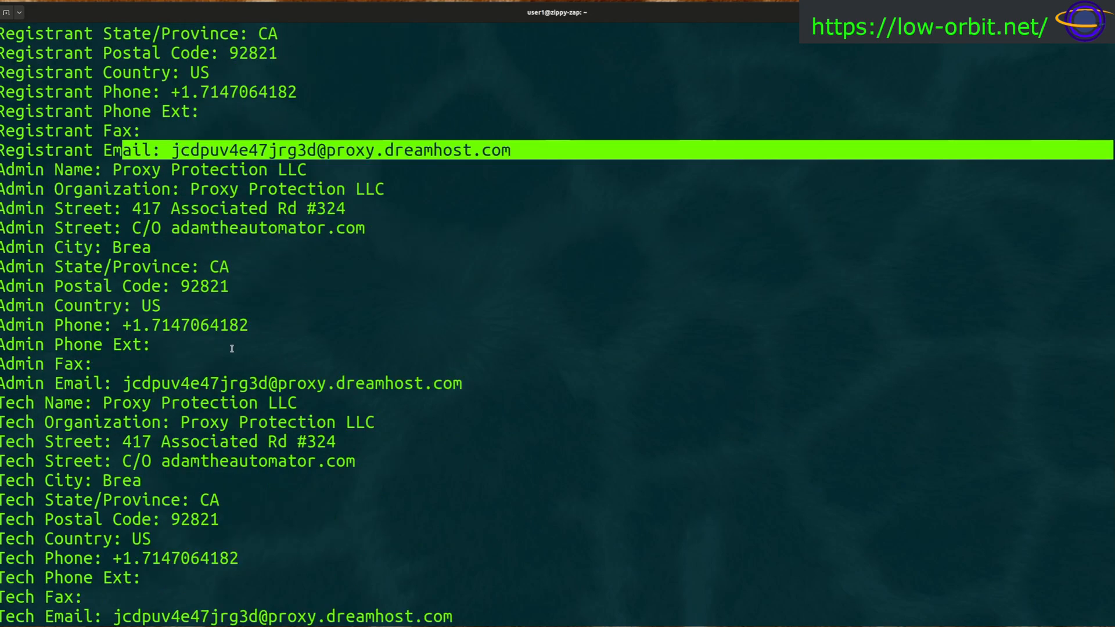
pyautogui.scroll(-3)
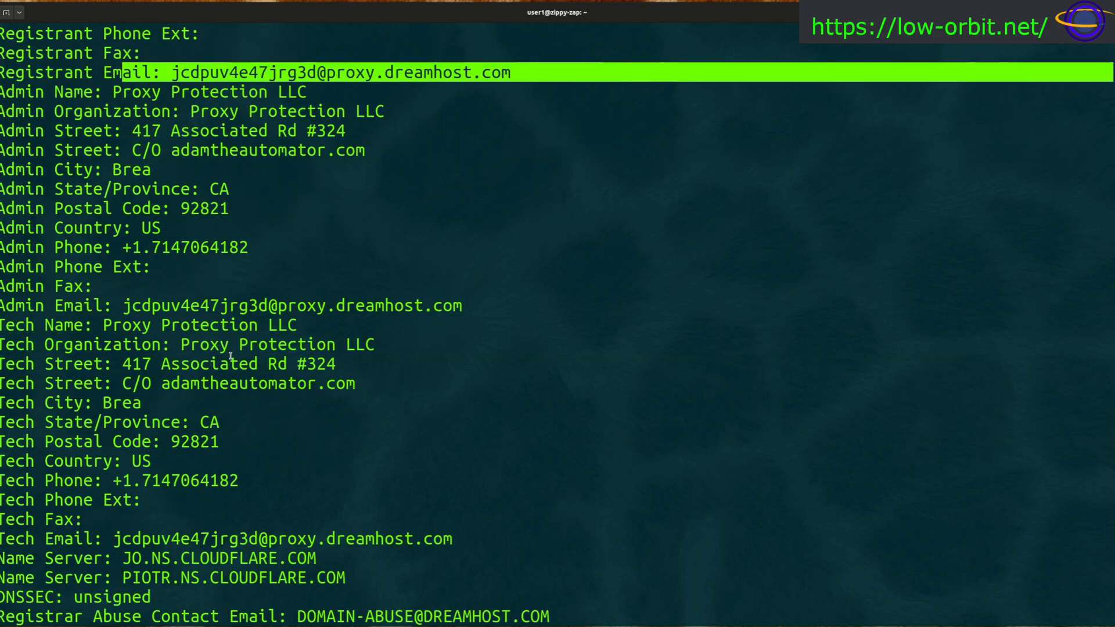
pyautogui.rightClick(192, 433)
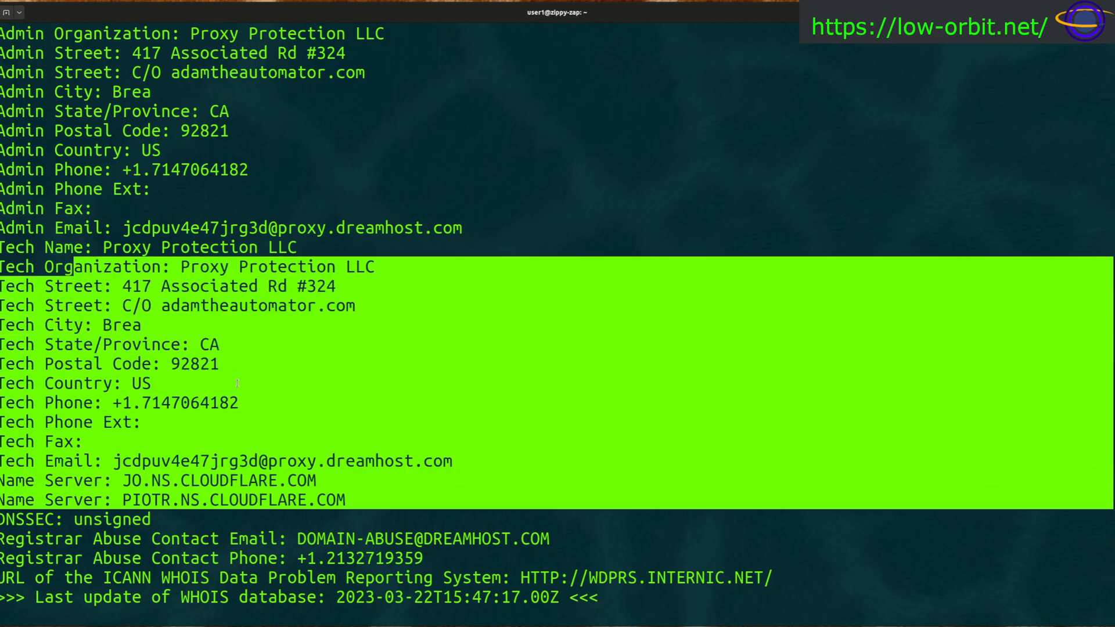
pyautogui.moveTo(355, 376)
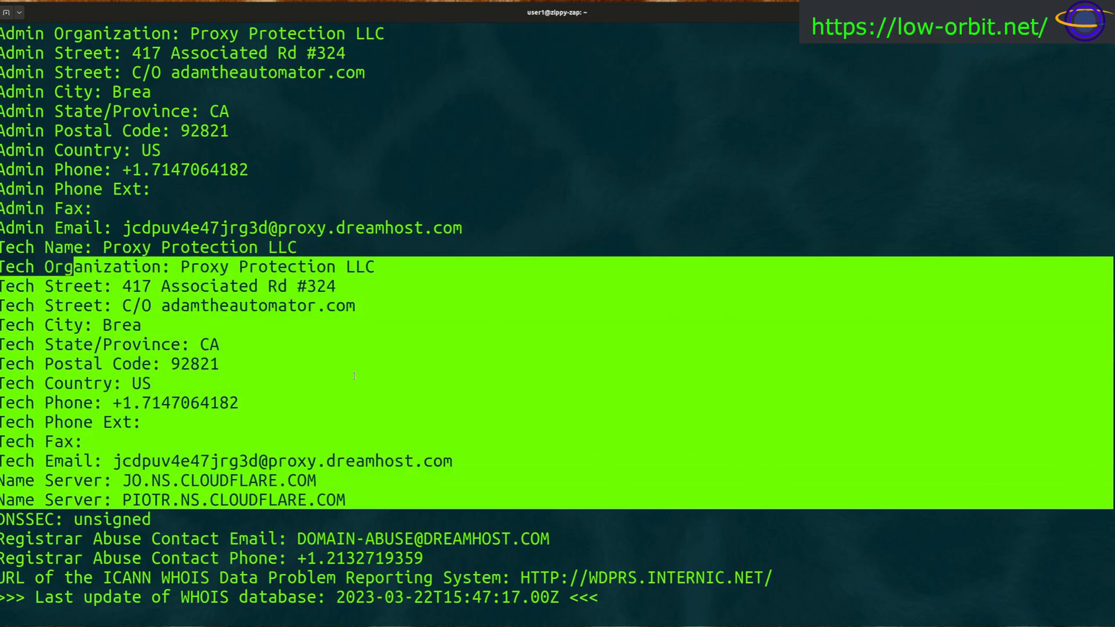
pyautogui.scroll(-3)
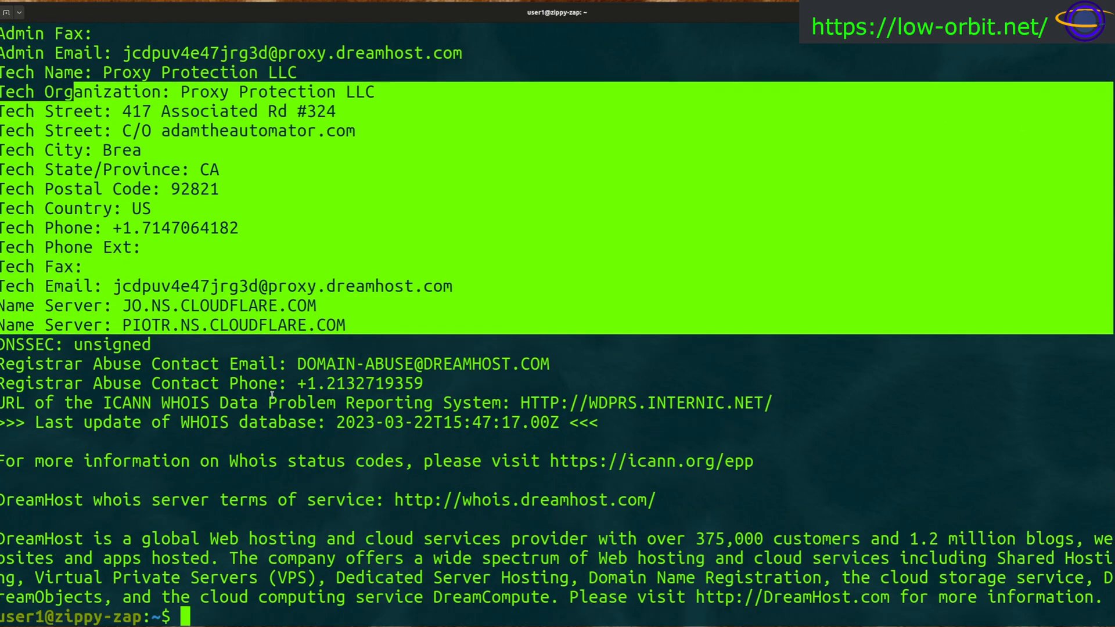
pyautogui.write('whois adamtheautomator.com')
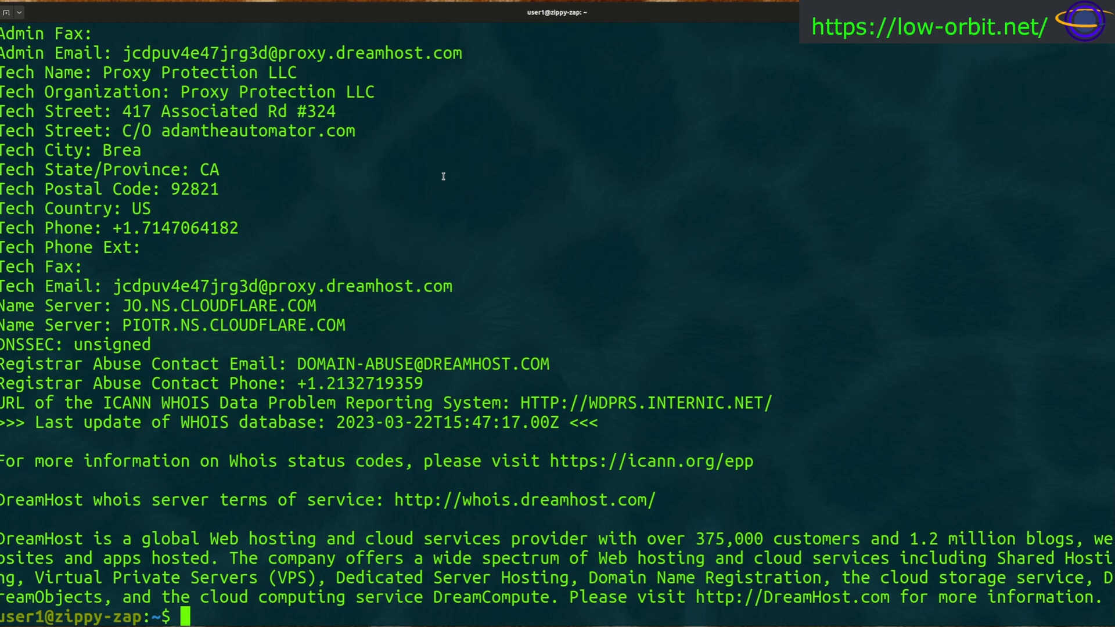
pyautogui.moveTo(569, 112)
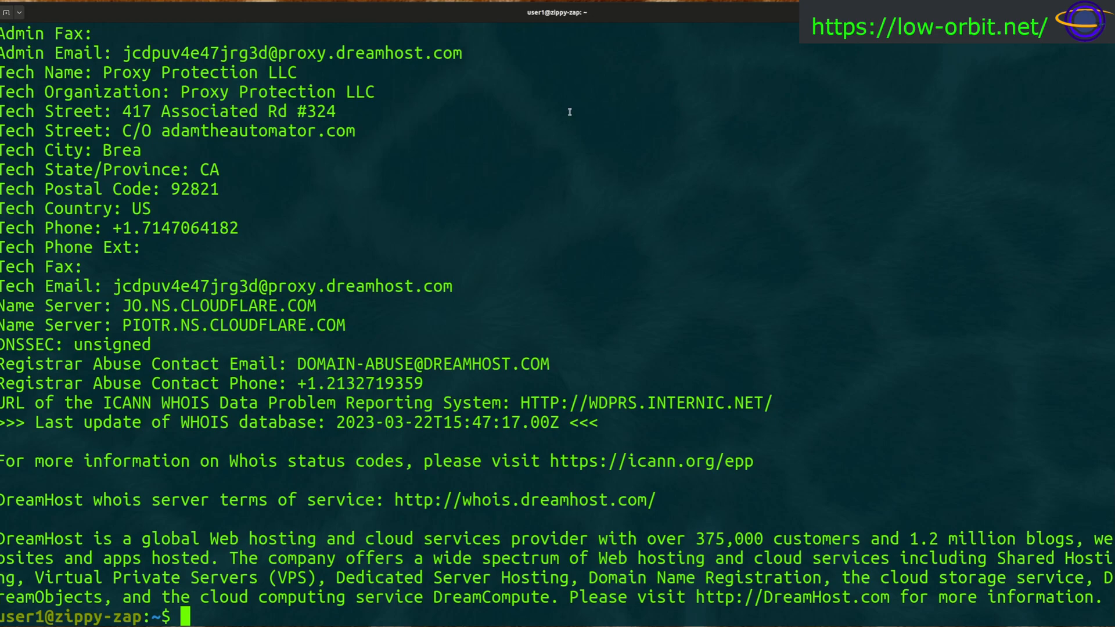
pyautogui.moveTo(596, 143)
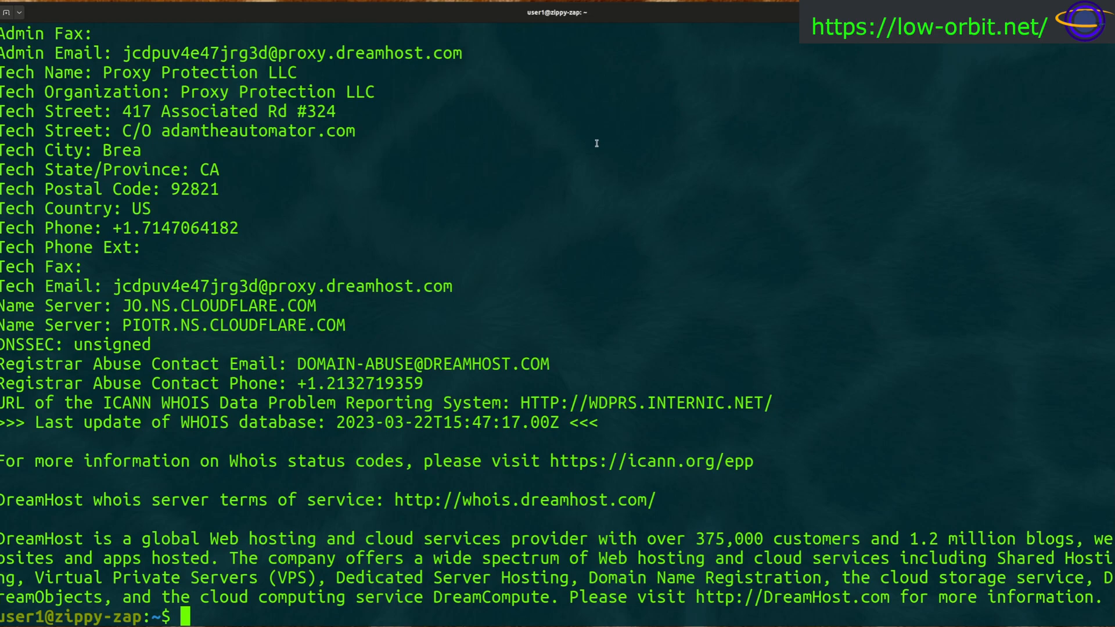